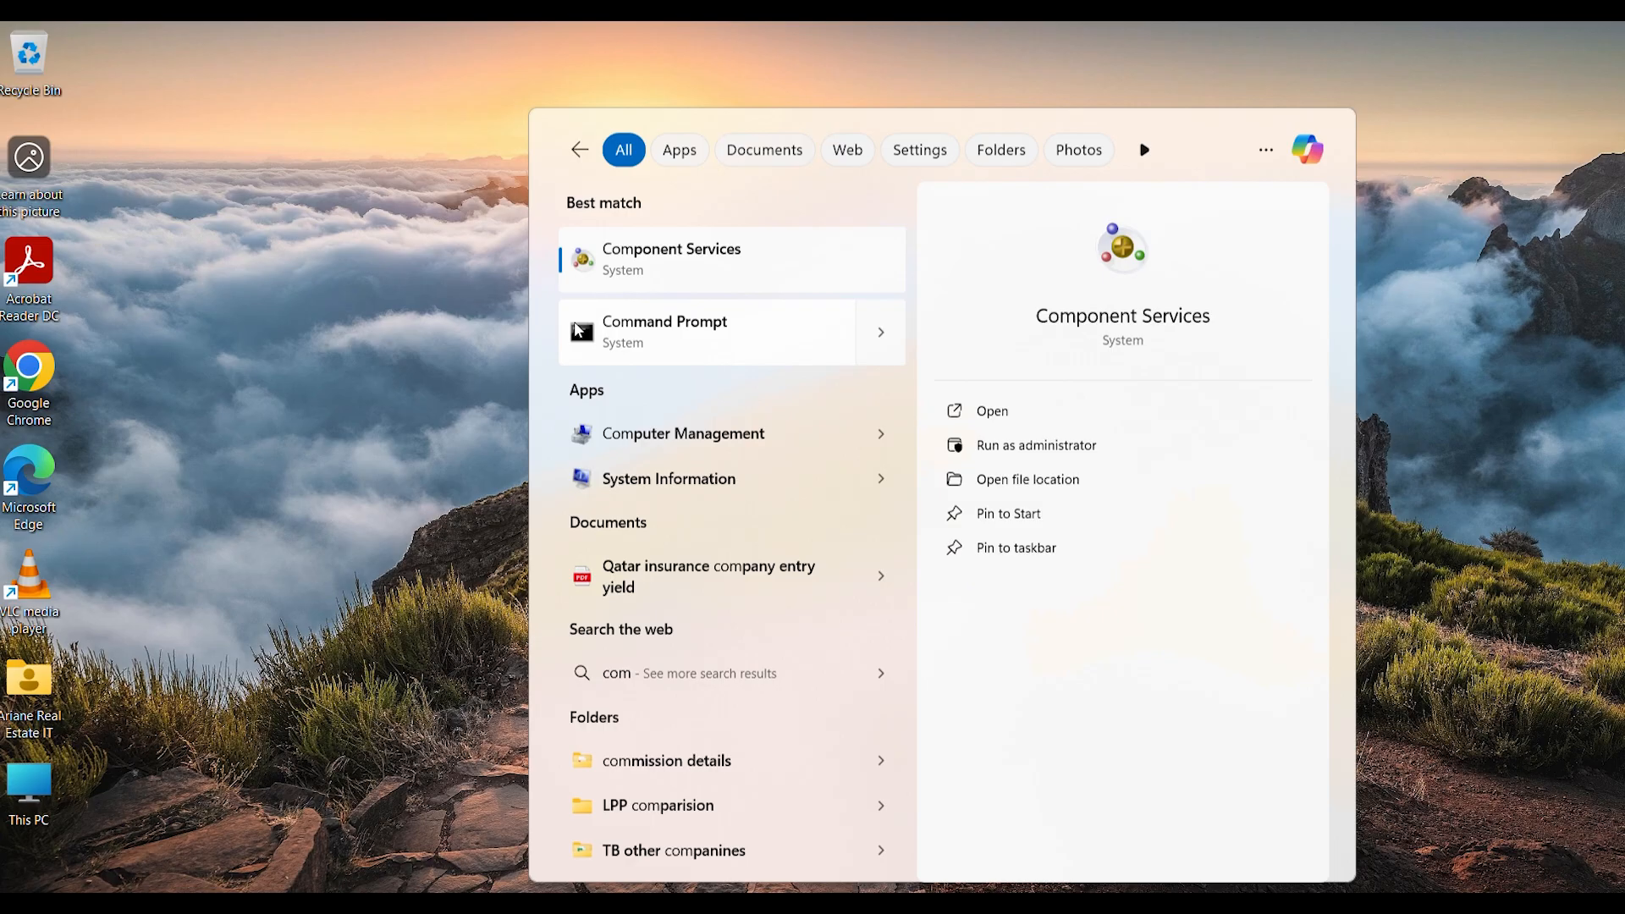
Step: Run 'wmic bios get serialnumber' in an administrator Command Prompt and get a not-recognized error
click(1034, 444)
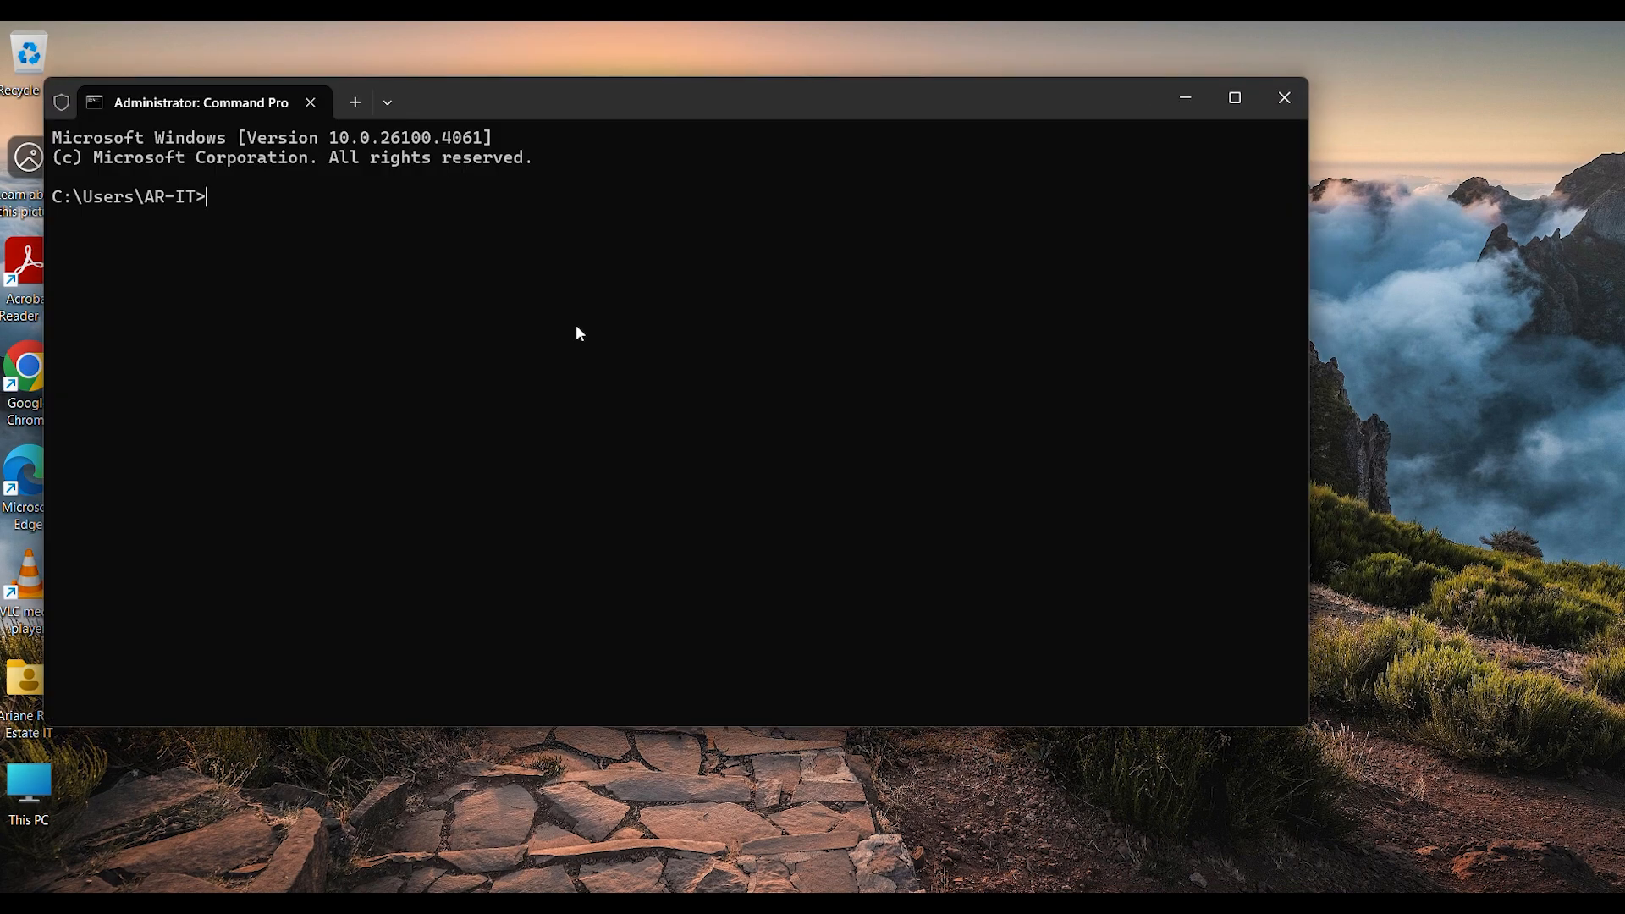
text(wmic)
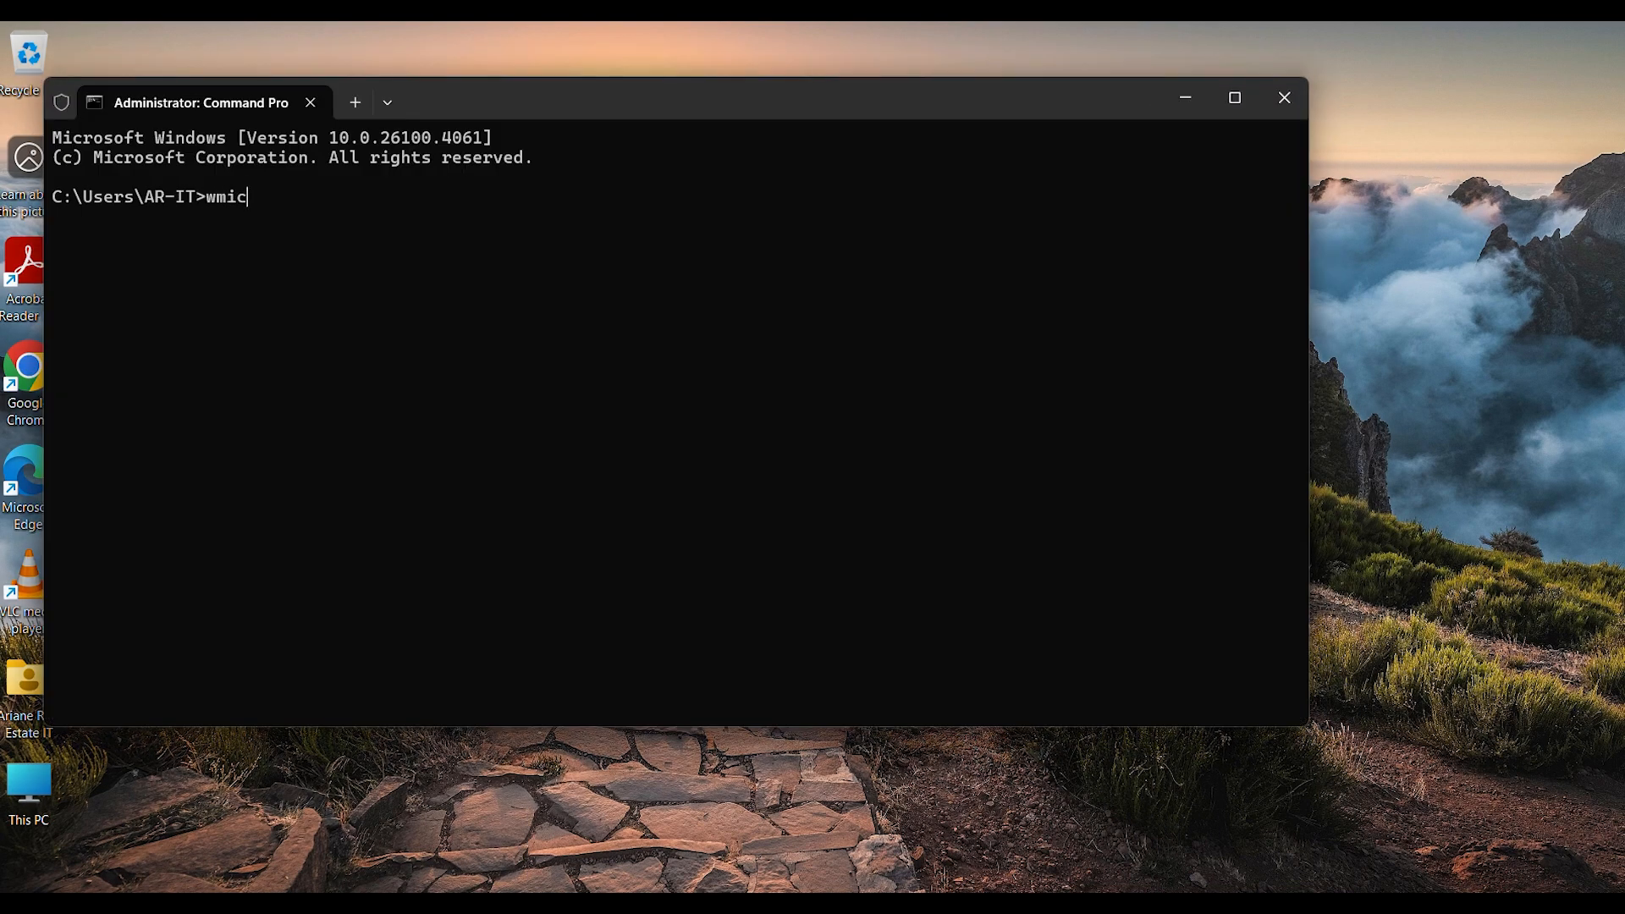
text(bios get serialnumber)
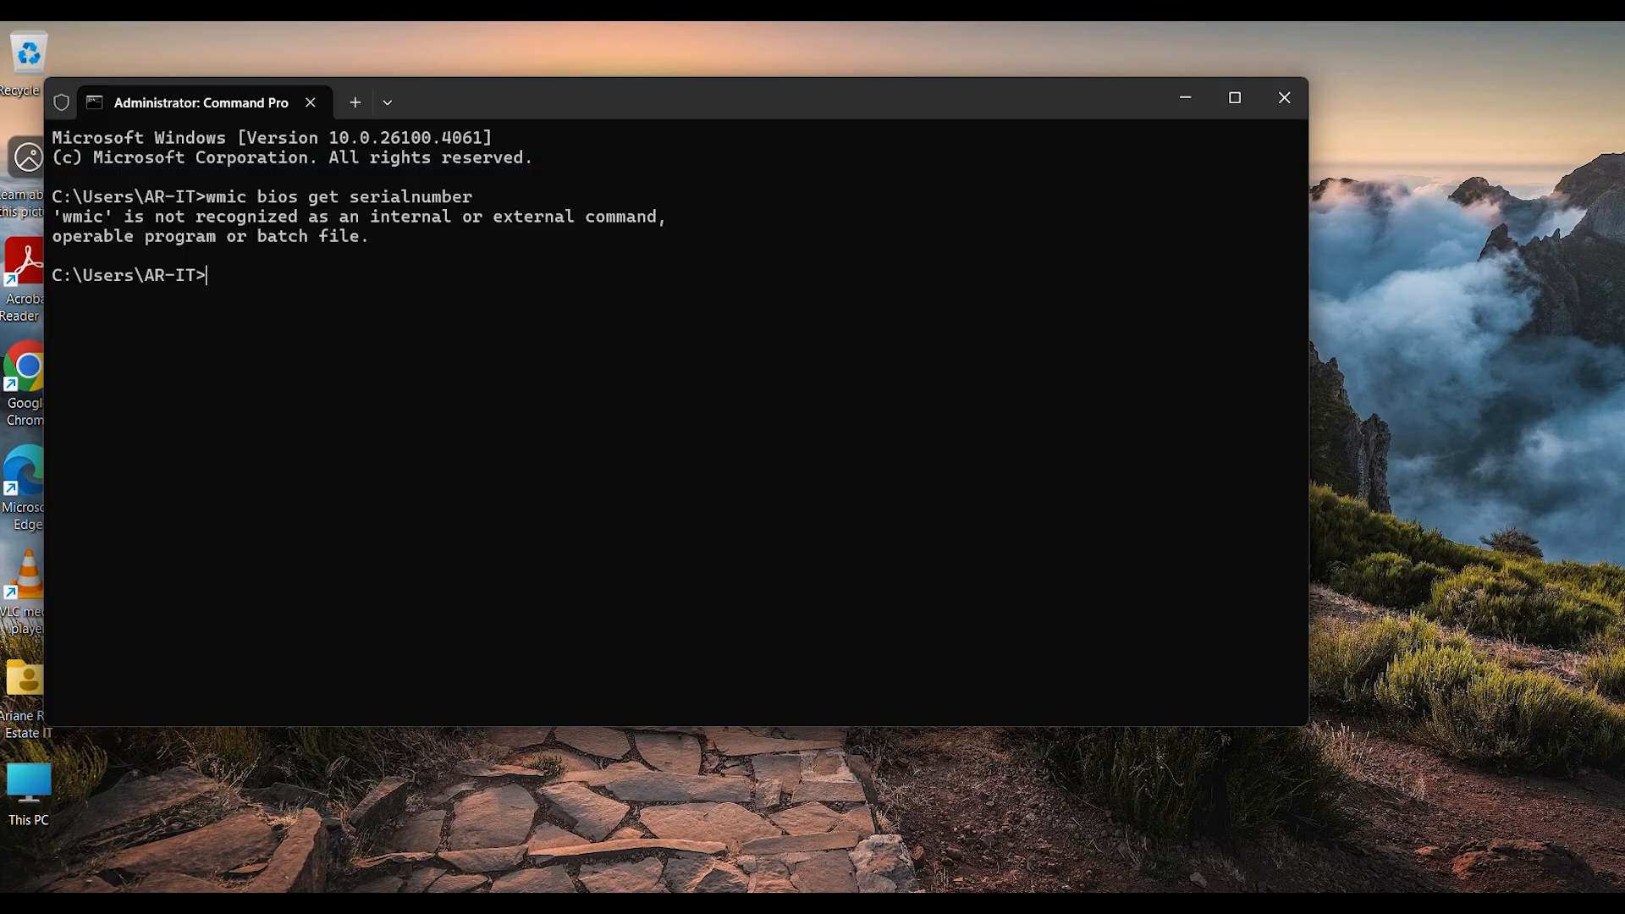
mouse_move(1232, 97)
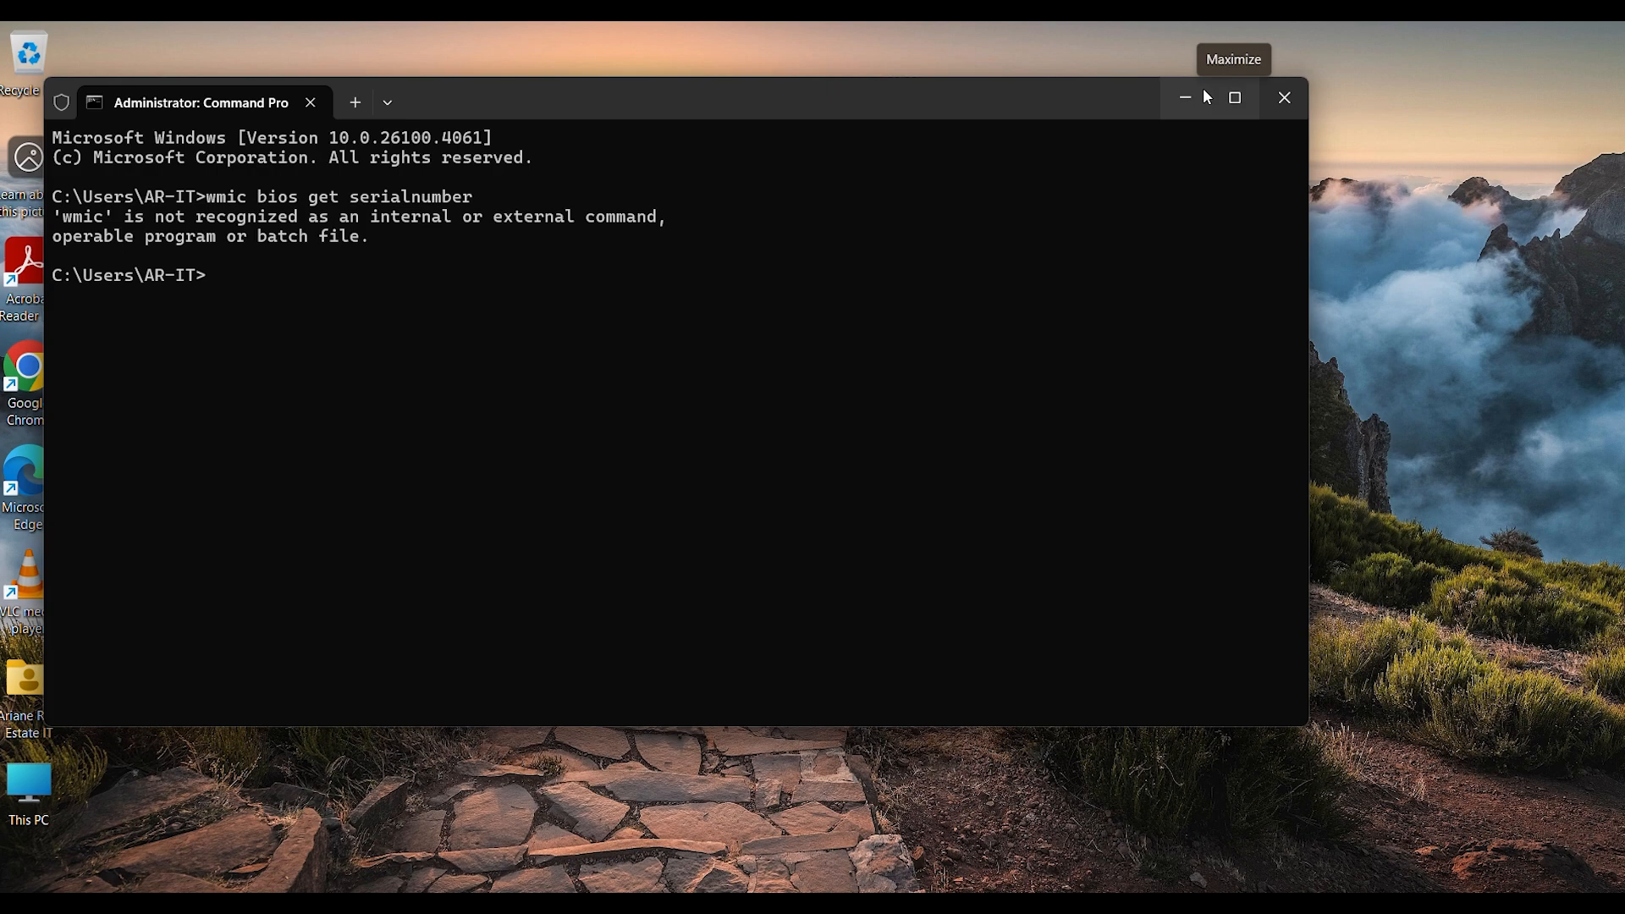
Step: Minimize Command Prompt and show This PC's System page scrolled down to Optional features
click(1284, 97)
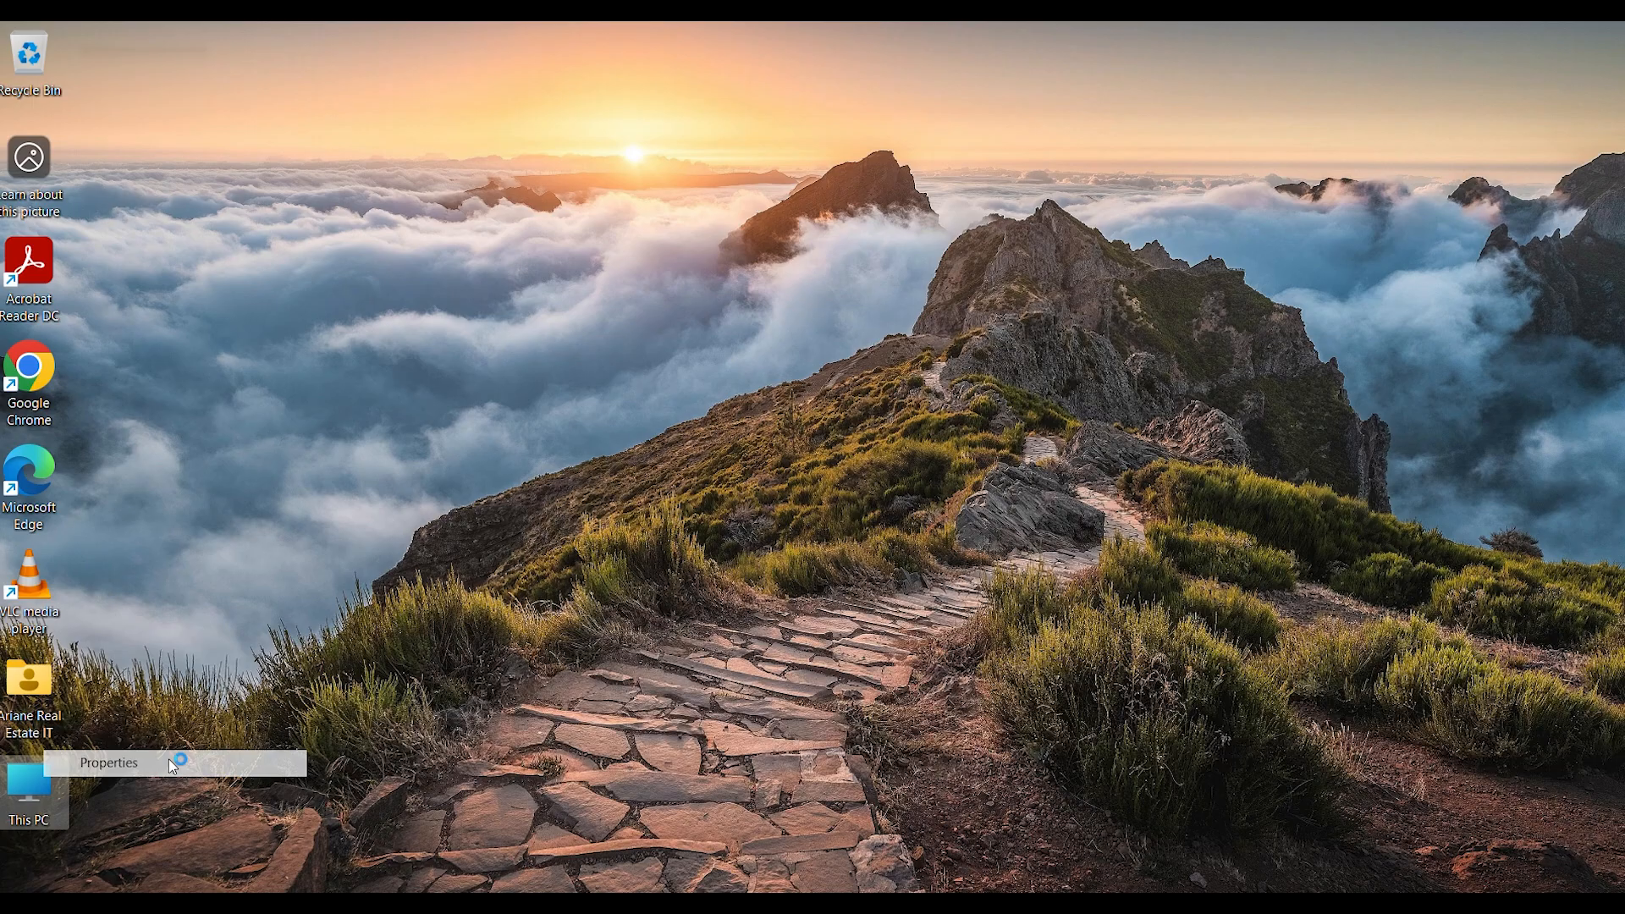
click(108, 763)
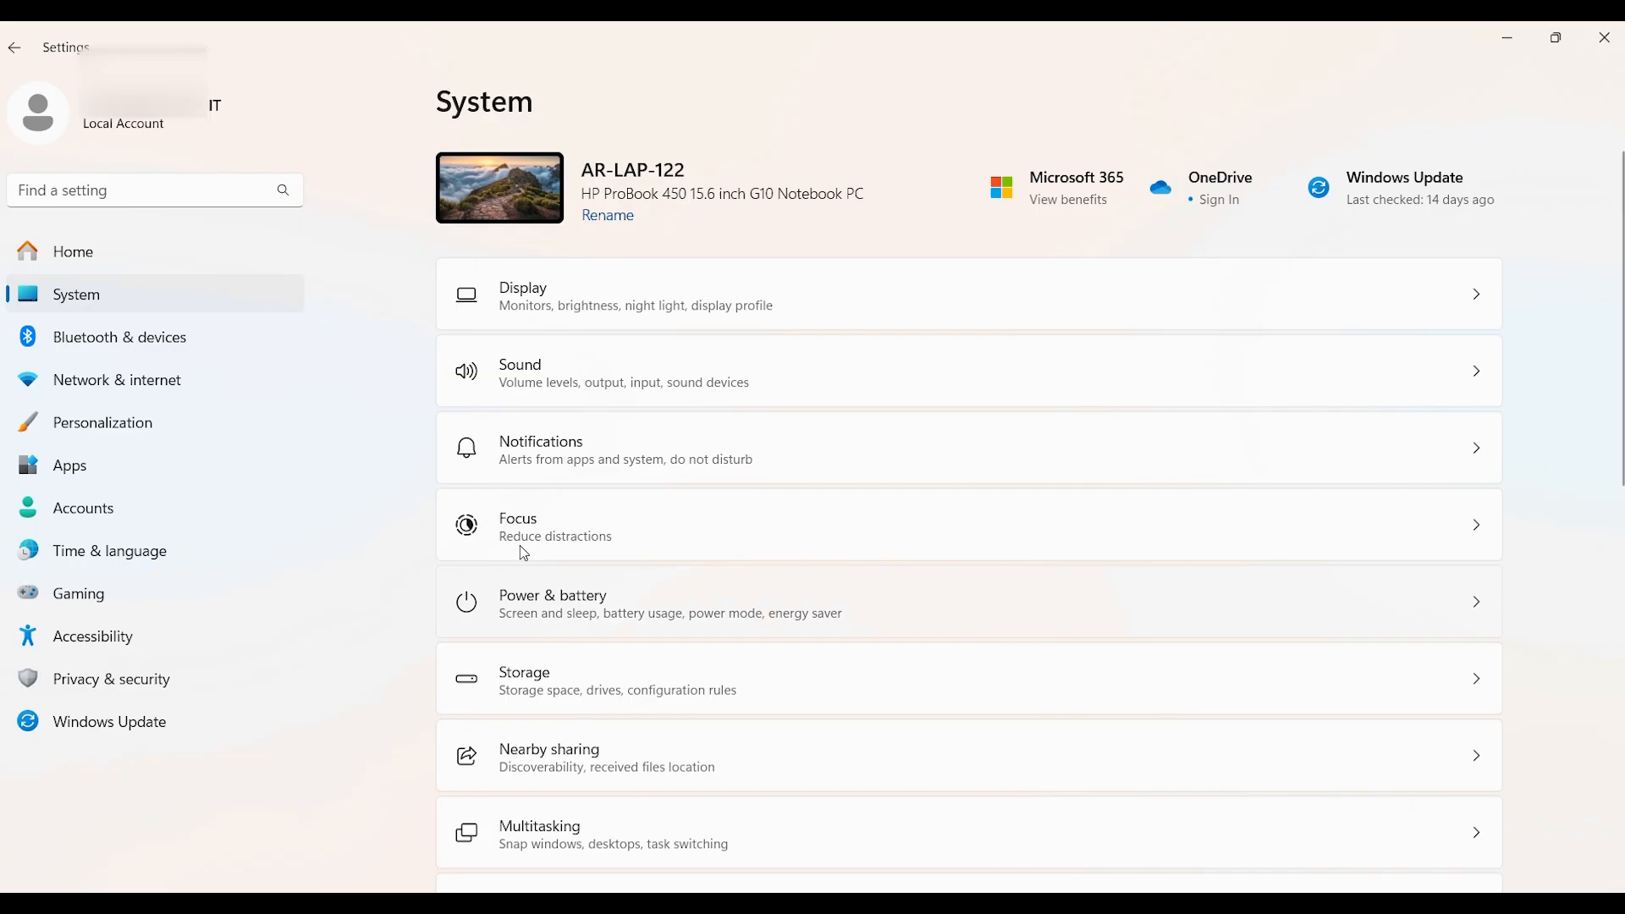
mouse_move(108, 298)
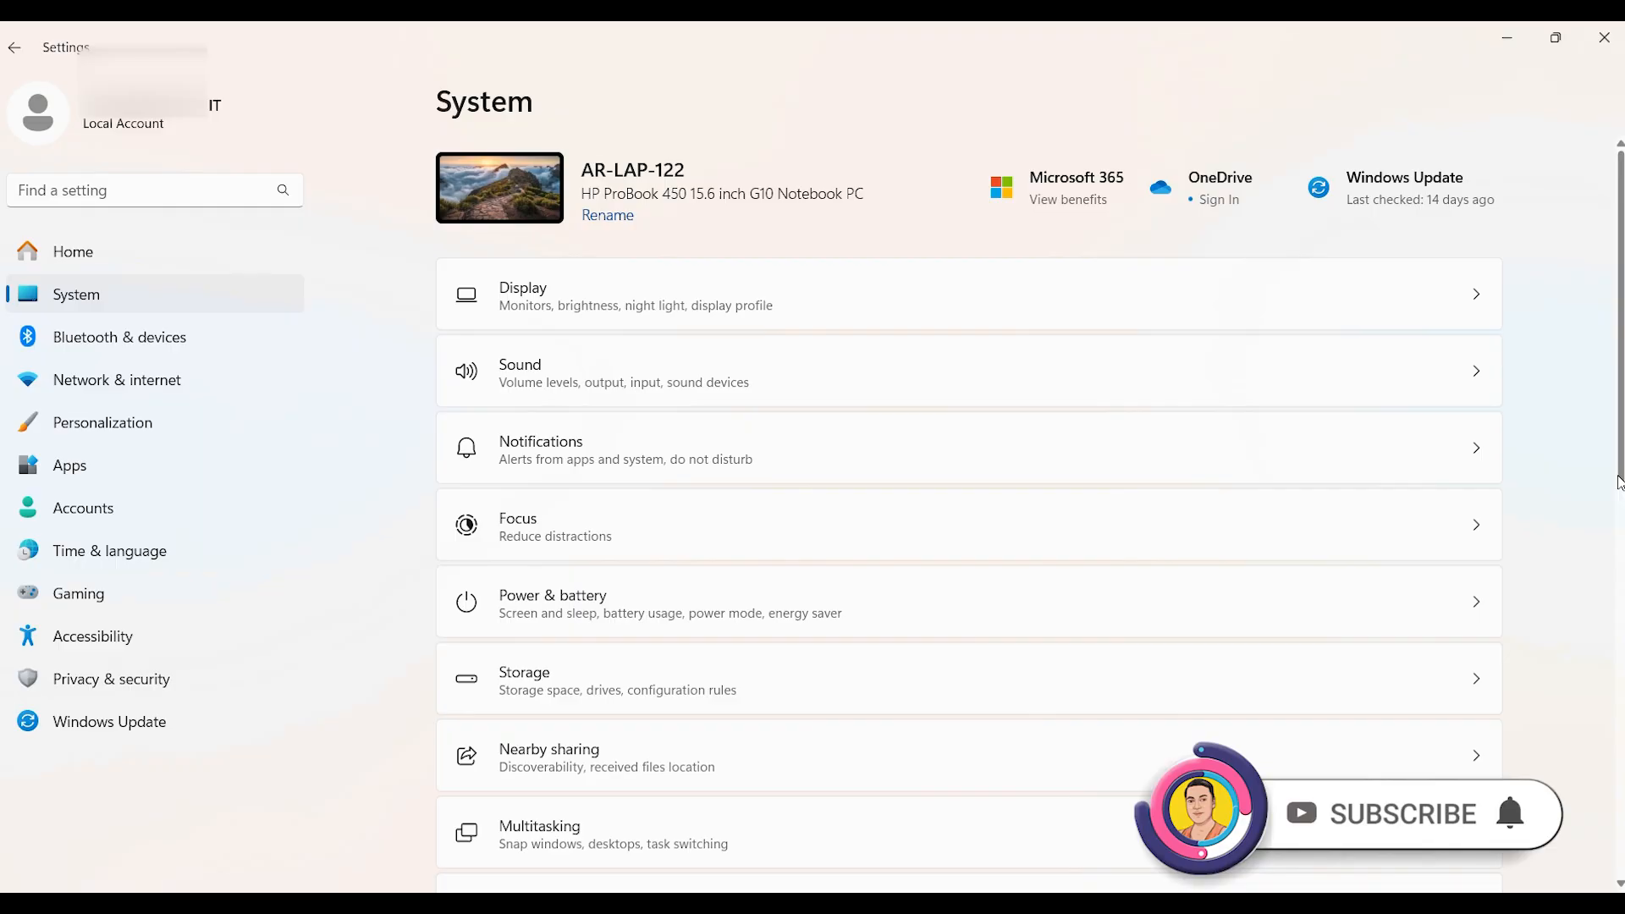
scroll(down, 3)
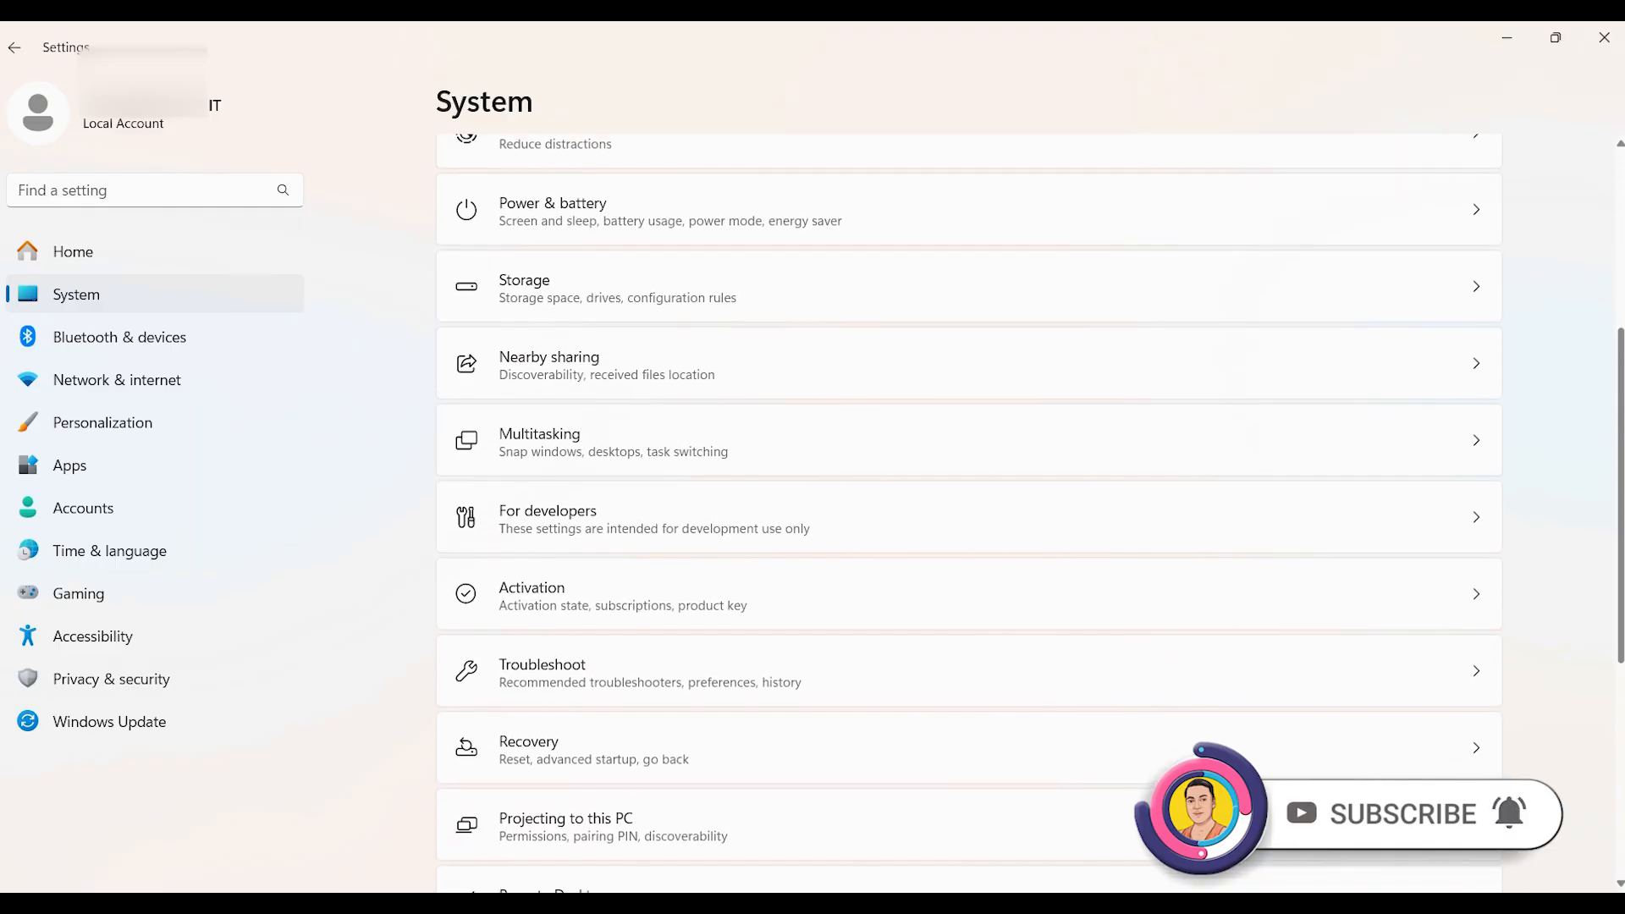
scroll(down, 3)
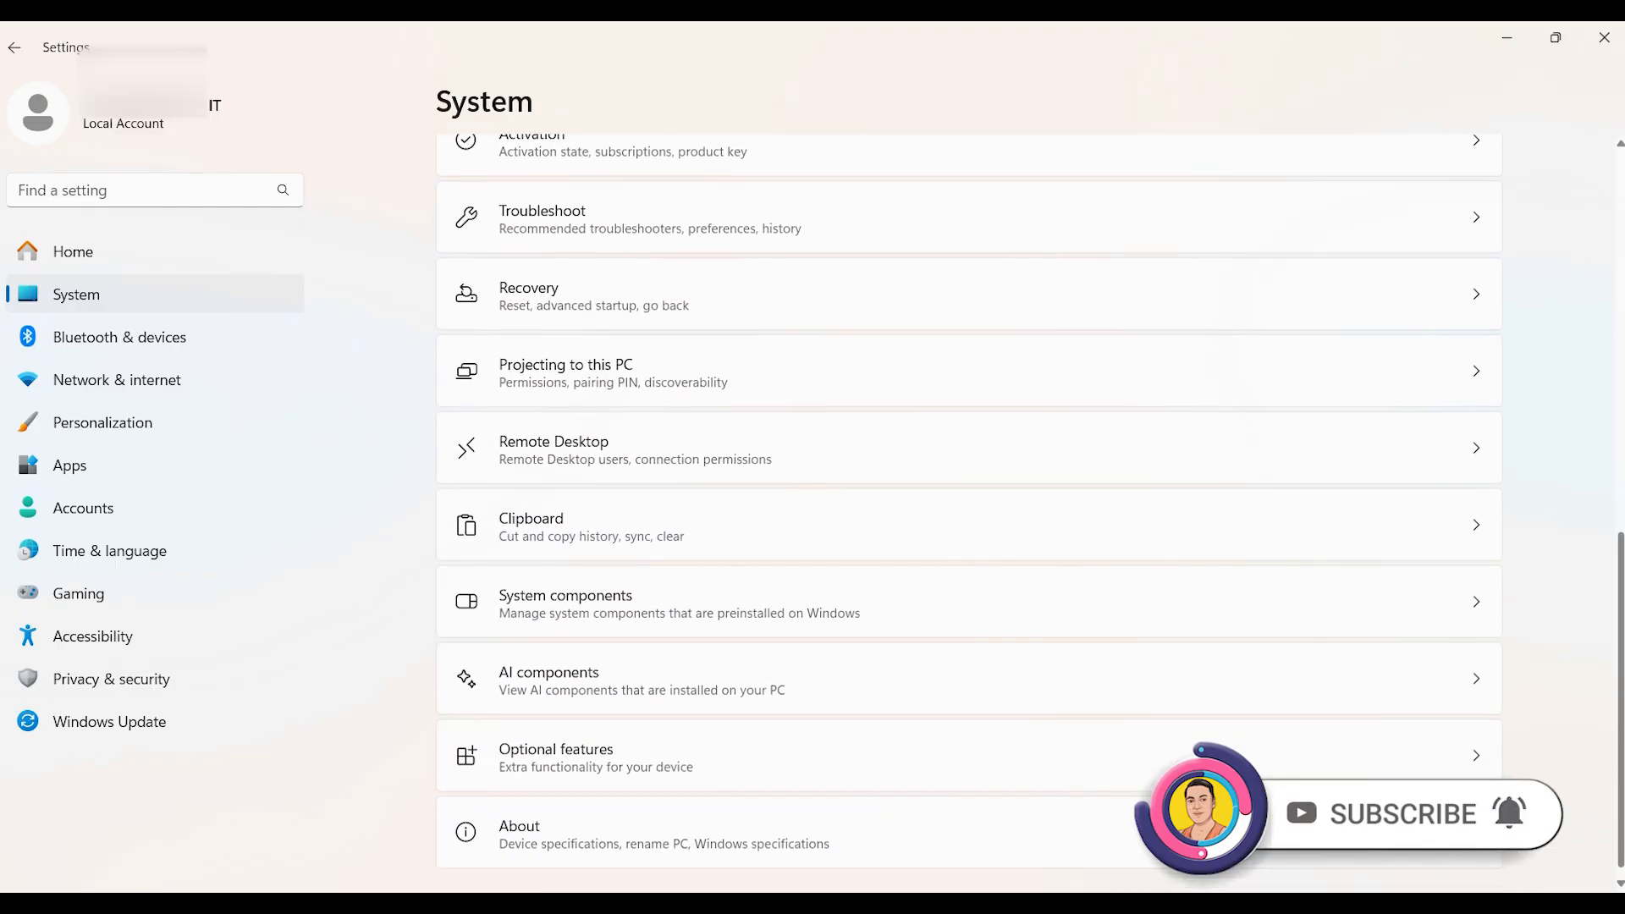
scroll(down, 3)
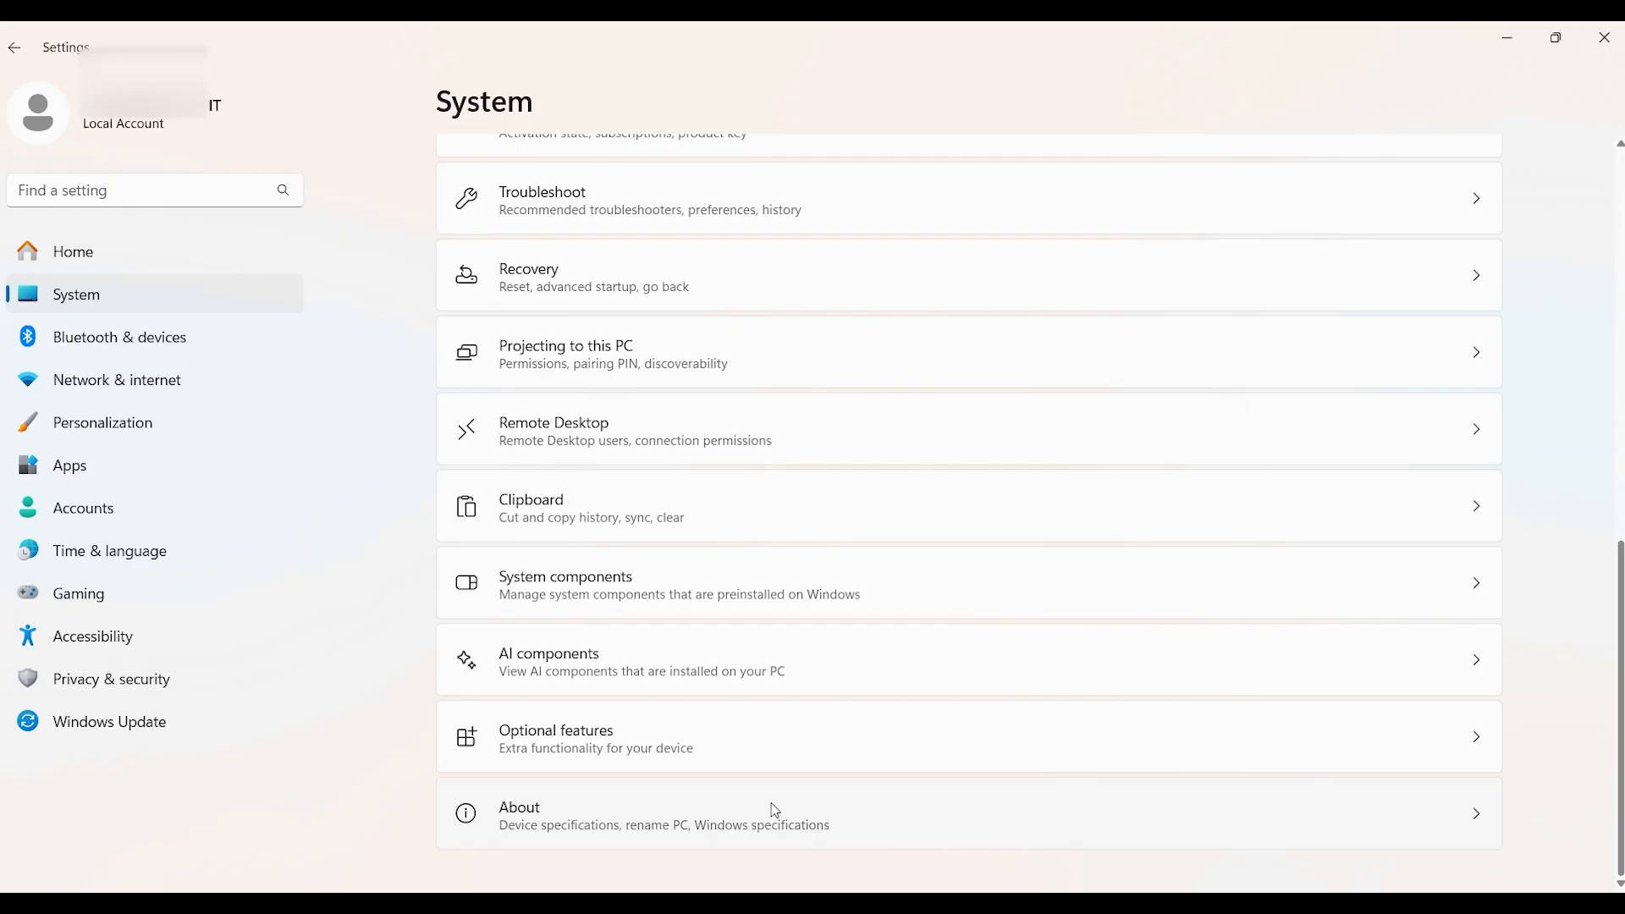
Step: Search the added optional features for 'wmi' and find no matching feature
click(554, 737)
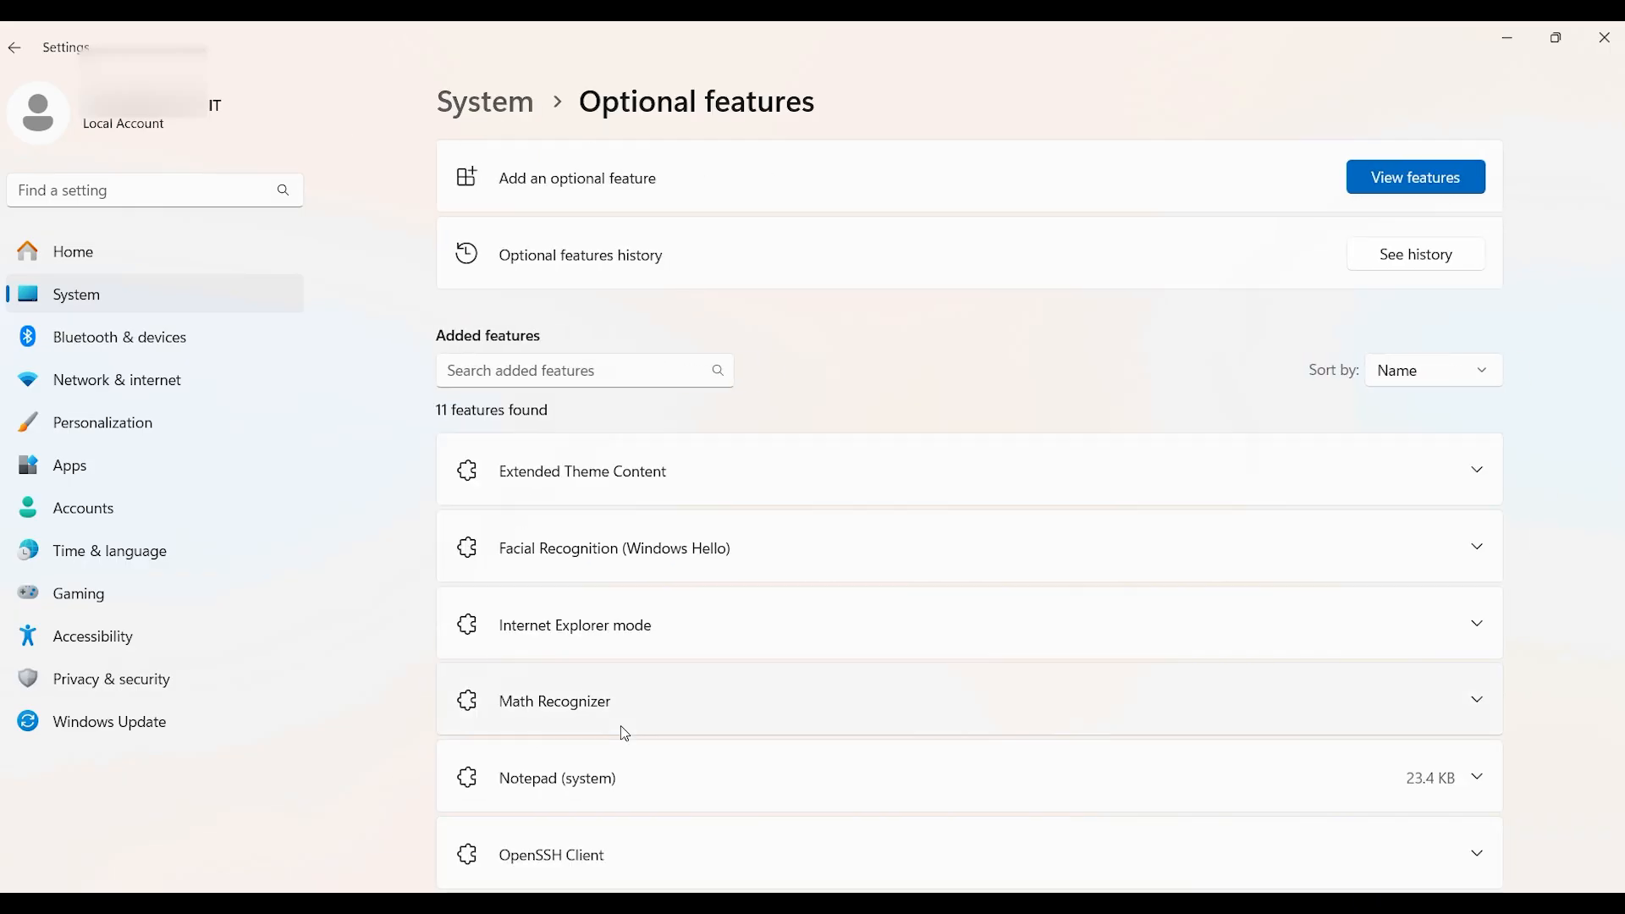
click(581, 369)
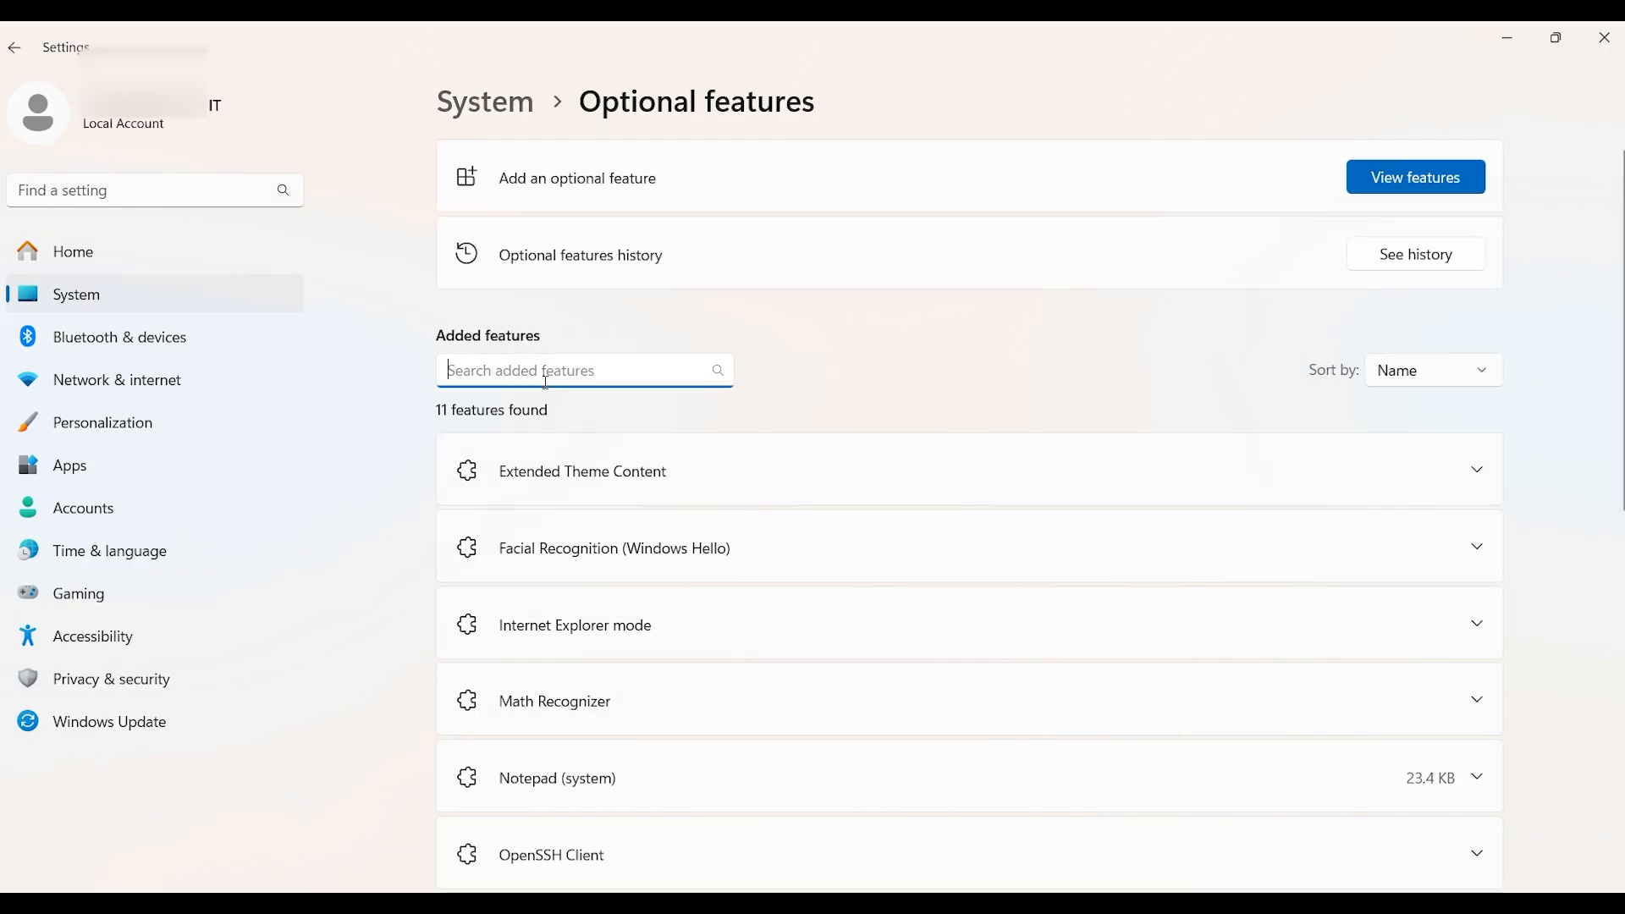
text(wmi)
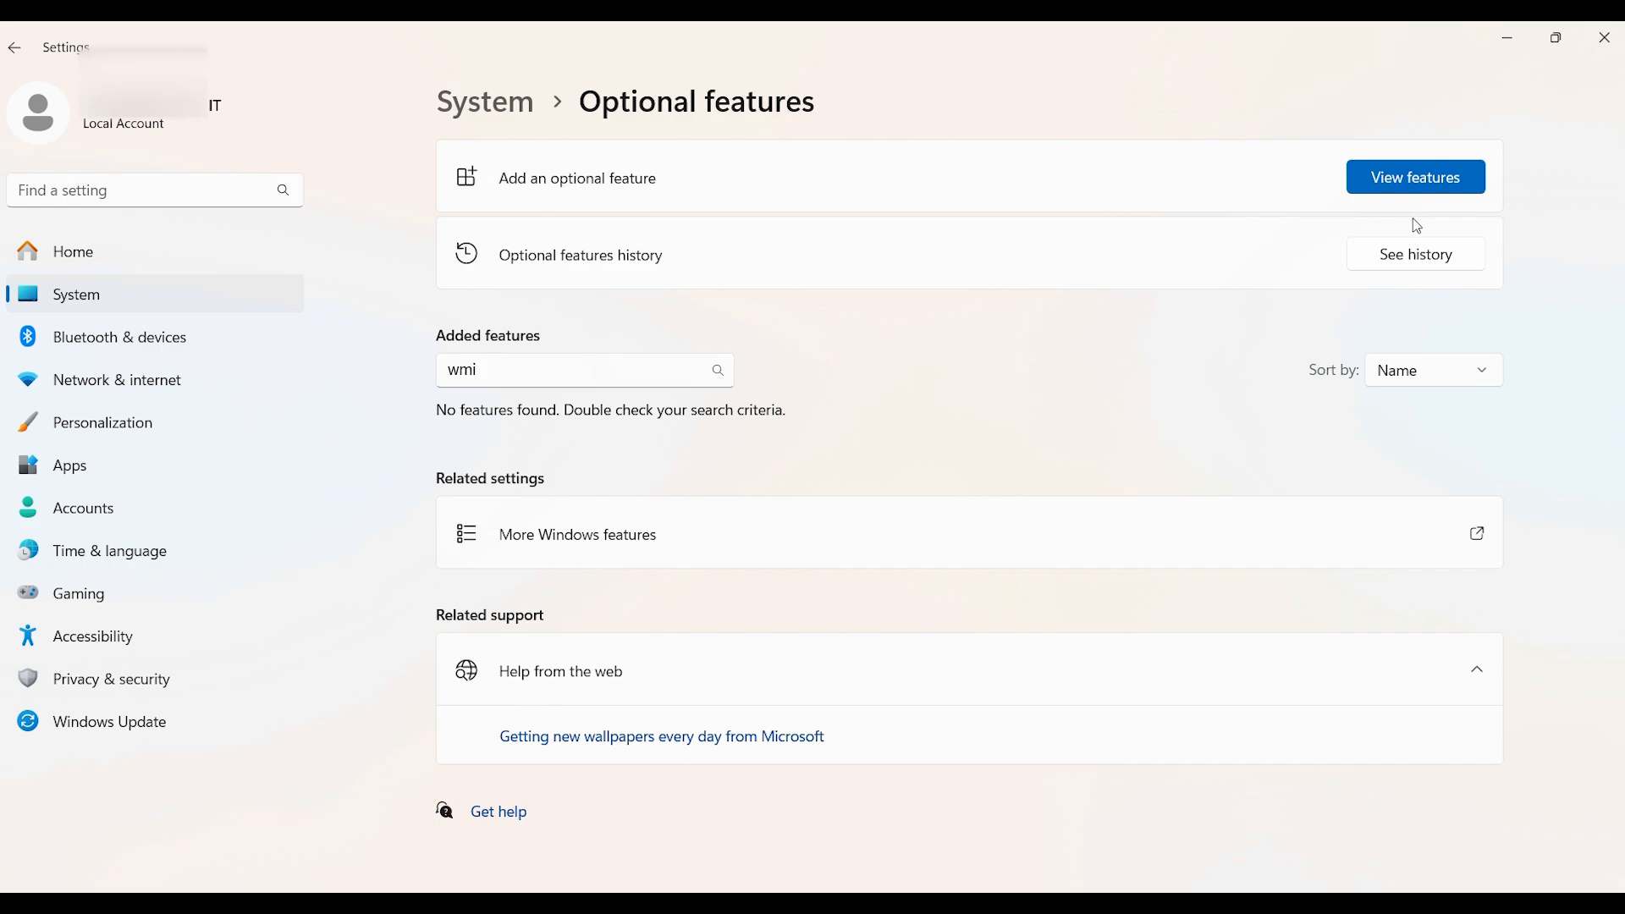
Step: Find 'wmic' among available optional features, select WMIC and start adding it
click(1413, 176)
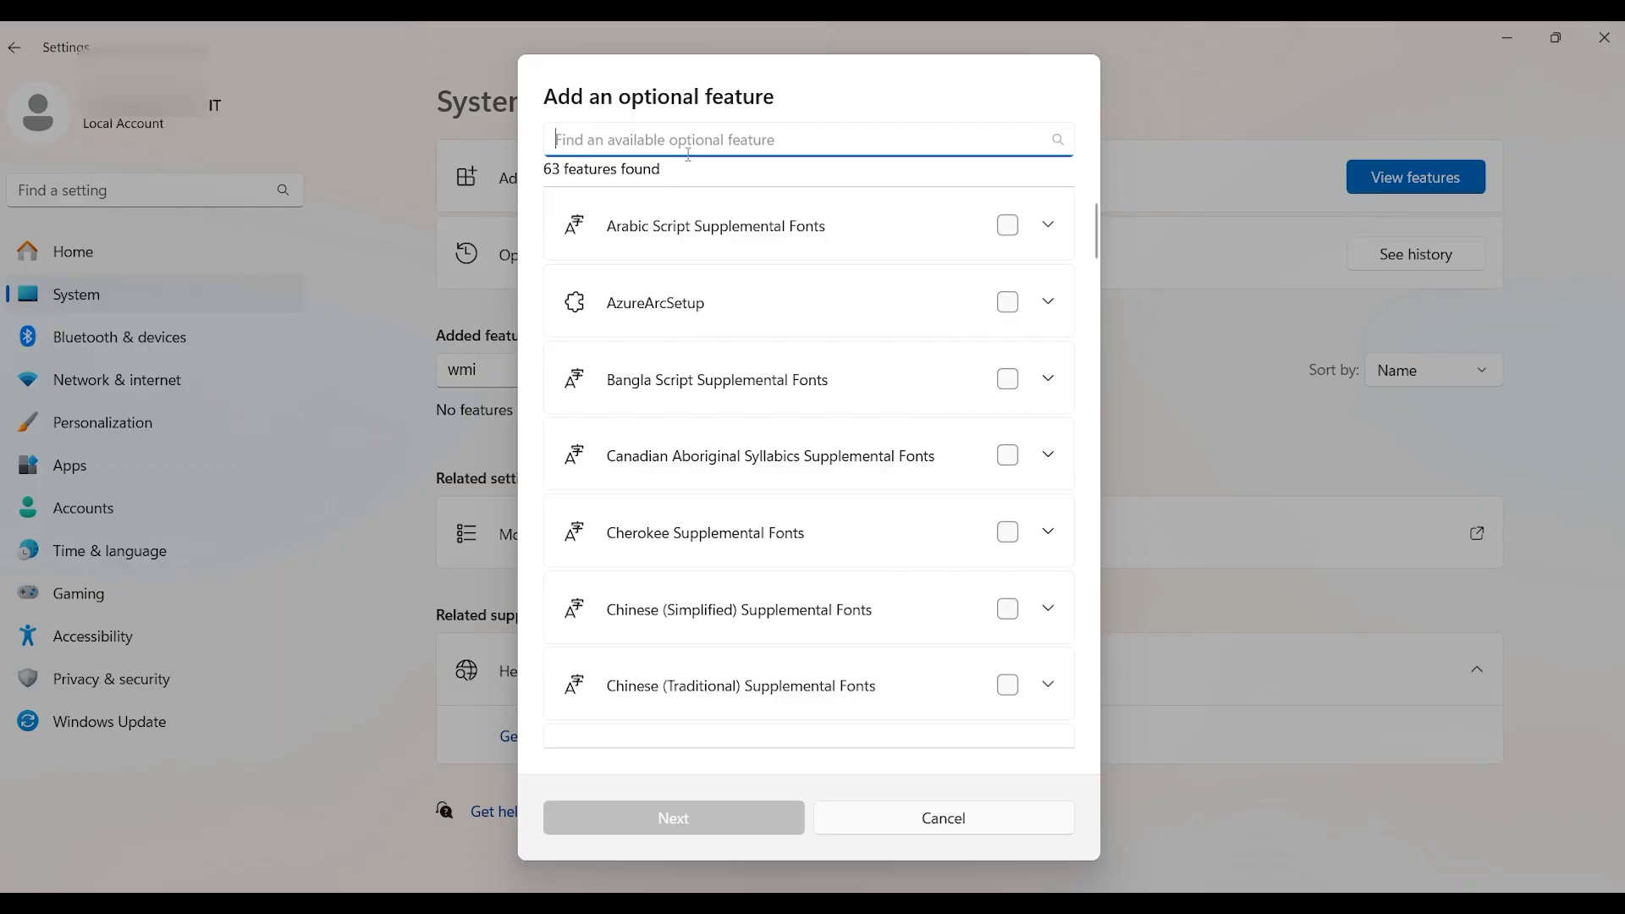
text(wmic)
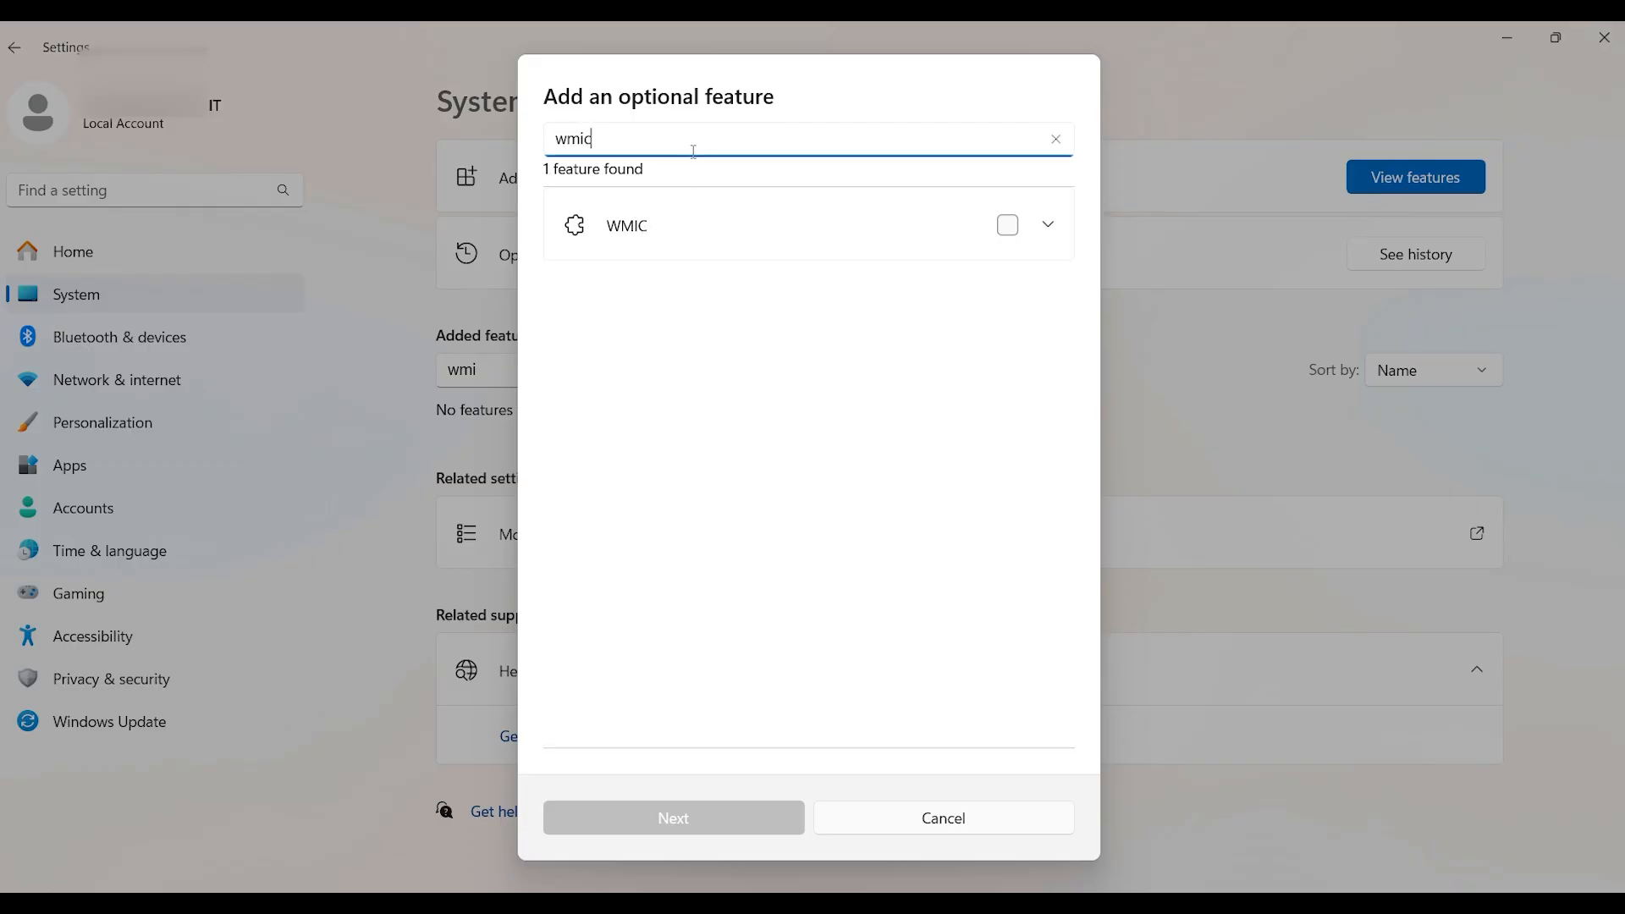
click(1006, 226)
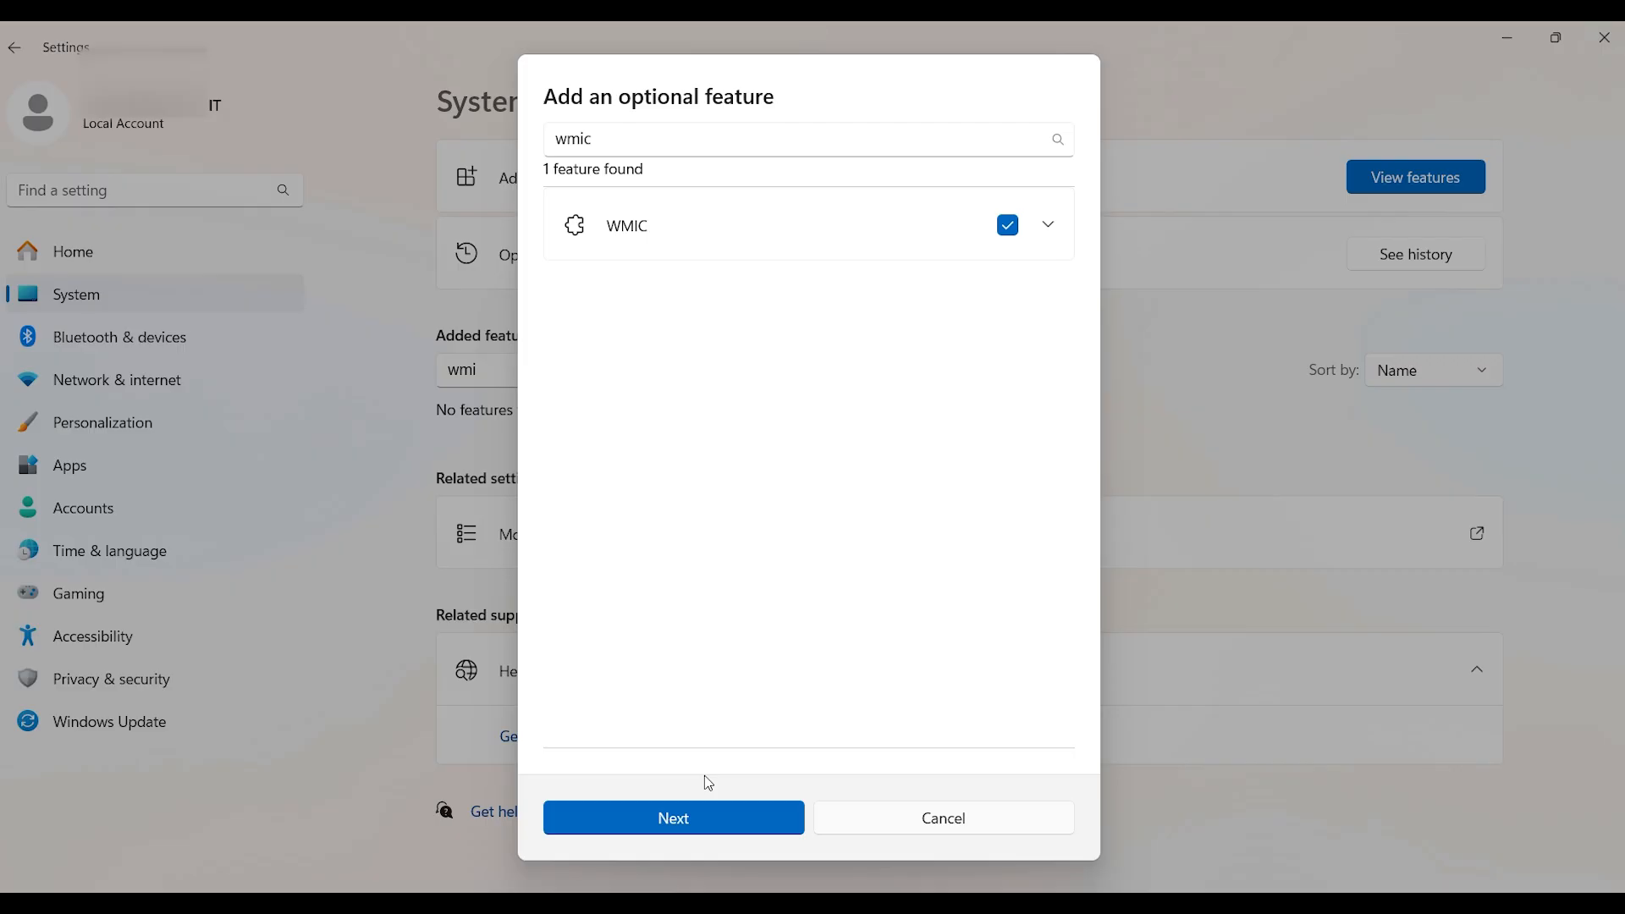
click(941, 817)
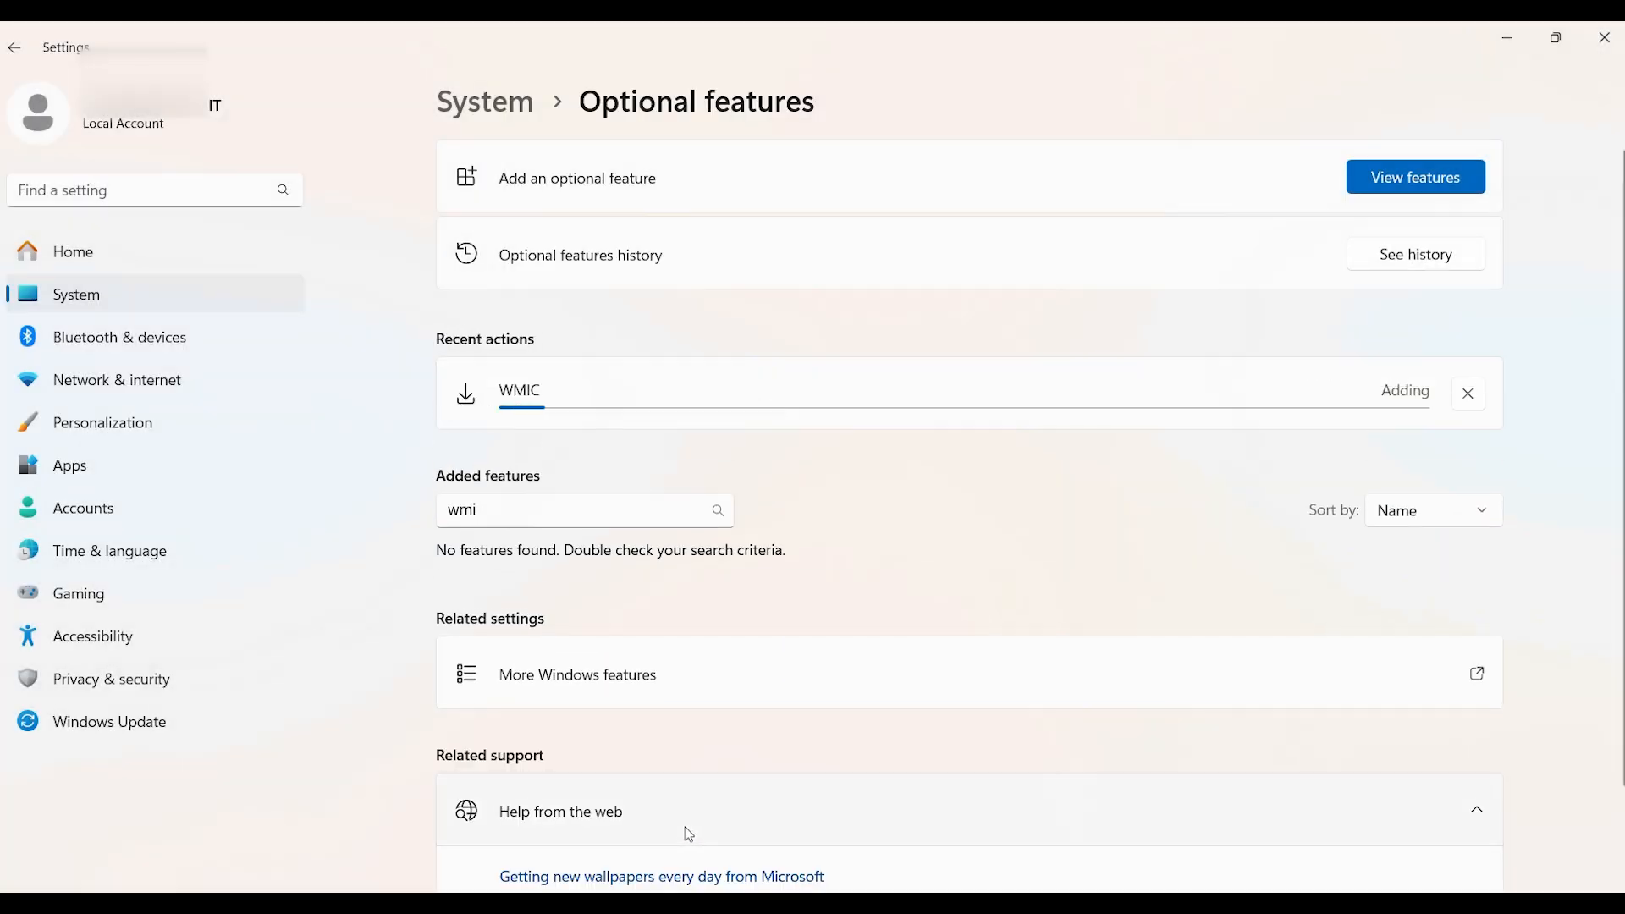
mouse_move(793, 417)
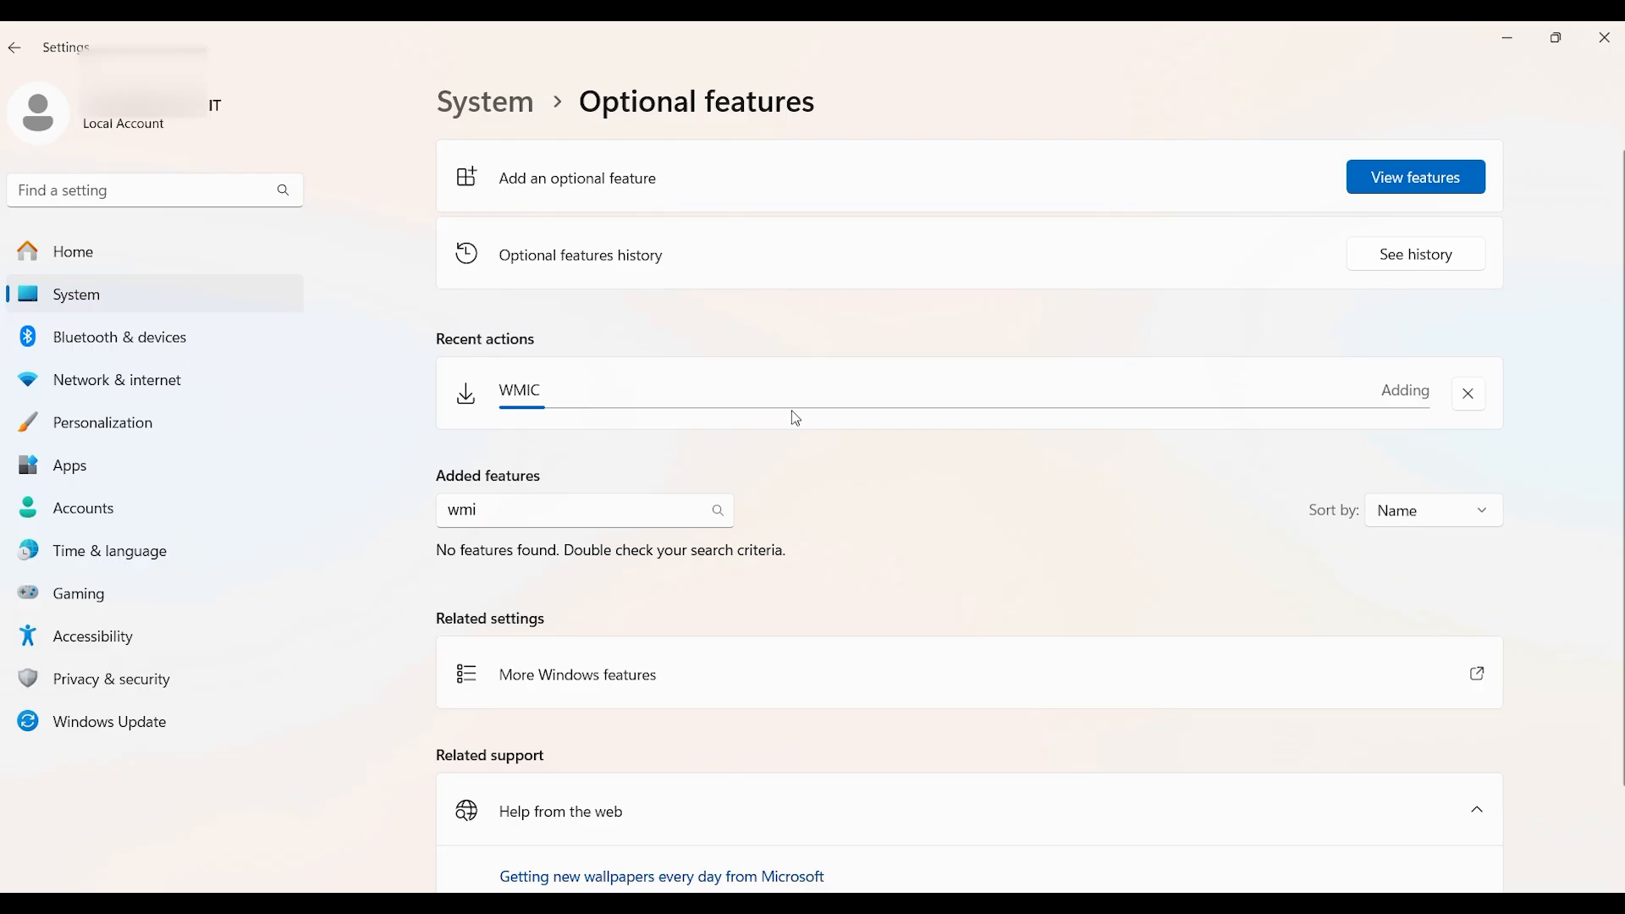
mouse_move(644, 439)
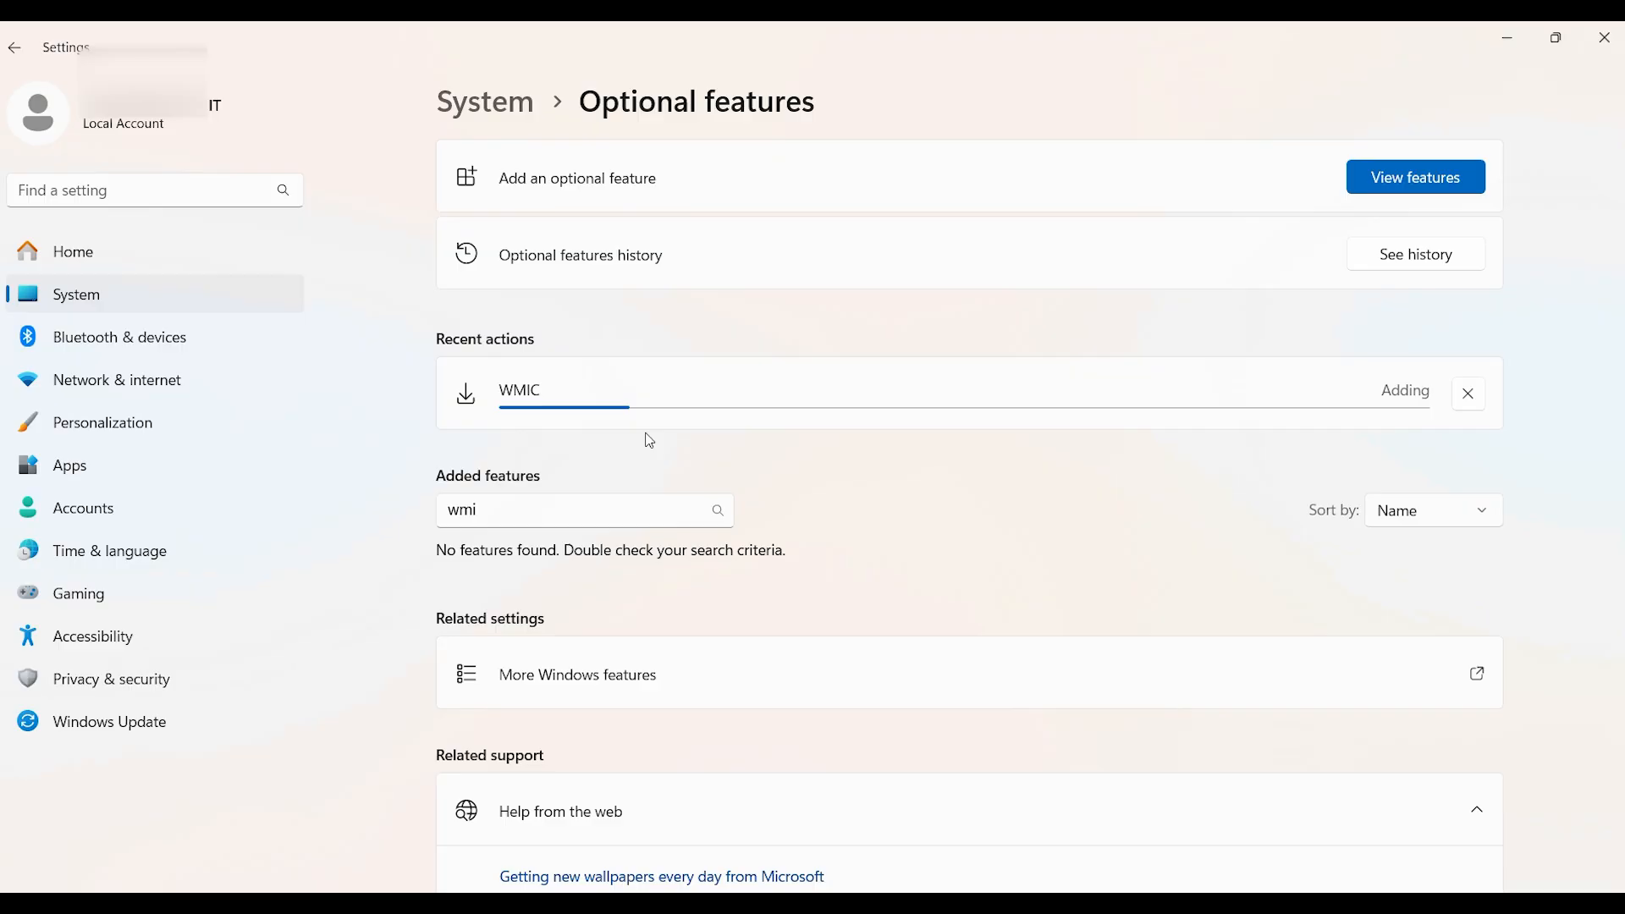
mouse_move(975, 463)
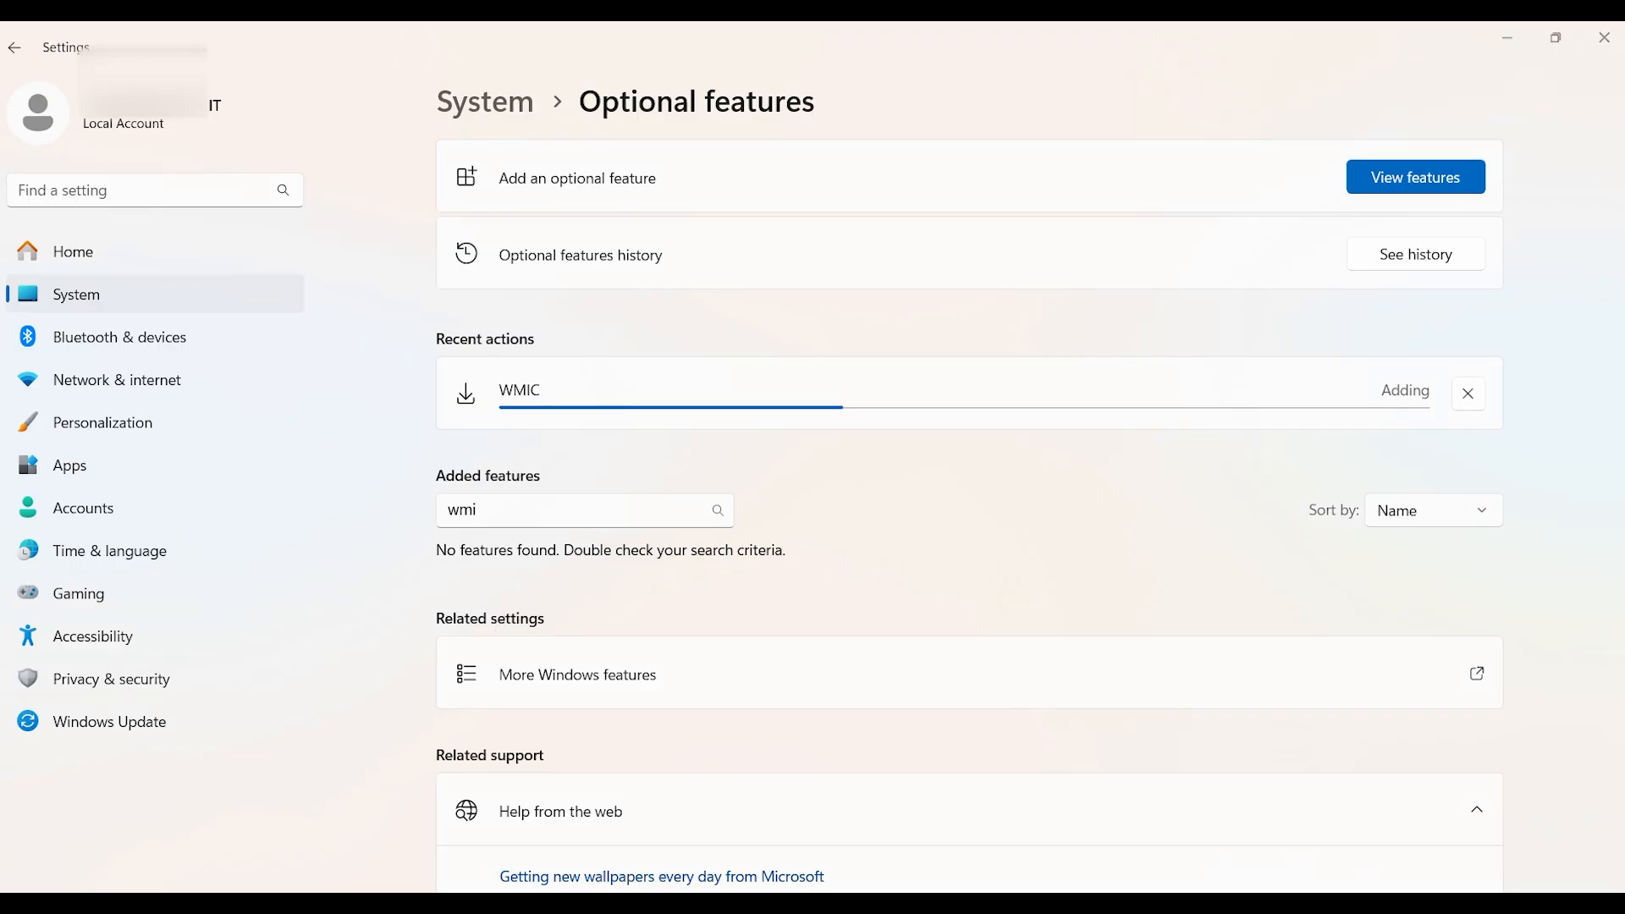
mouse_move(823, 498)
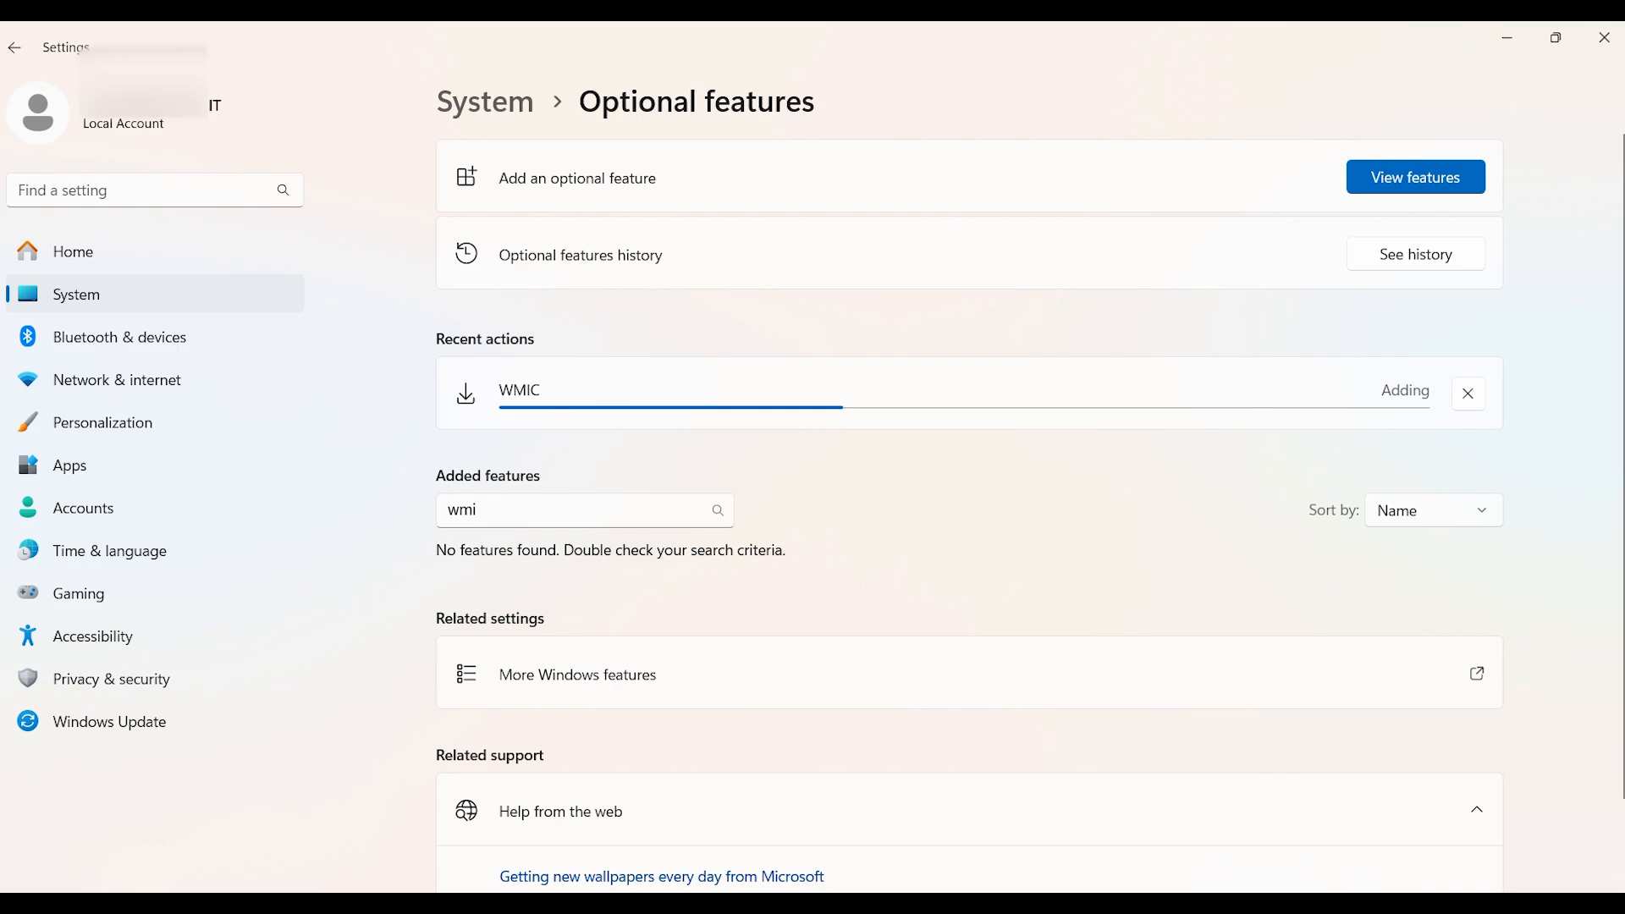
mouse_move(947, 501)
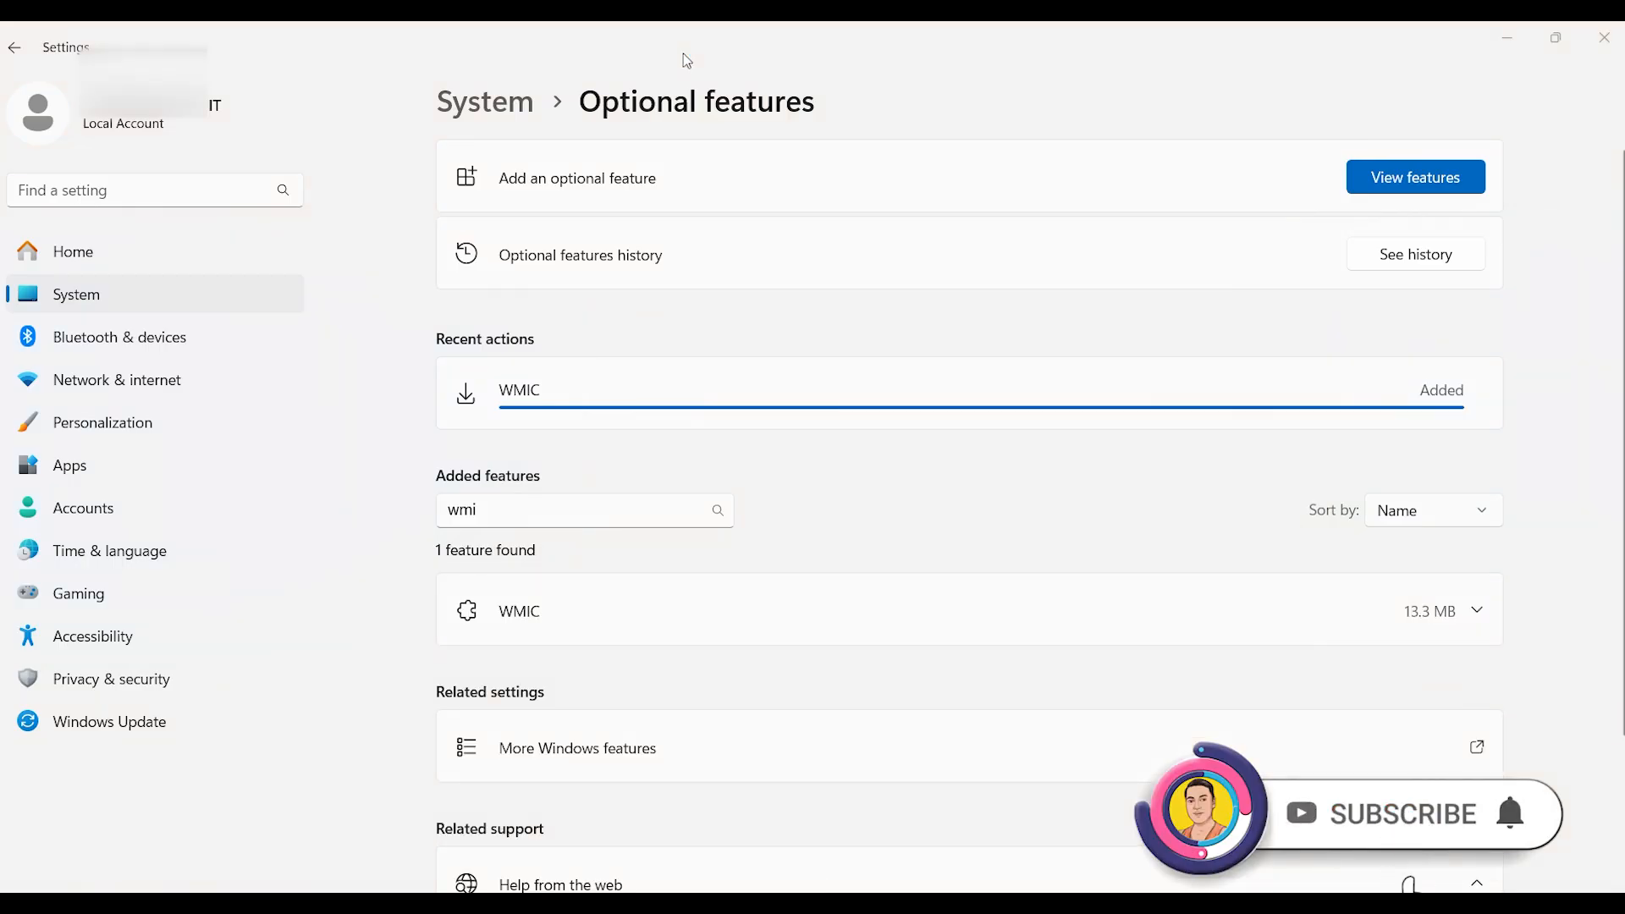
mouse_move(1513, 813)
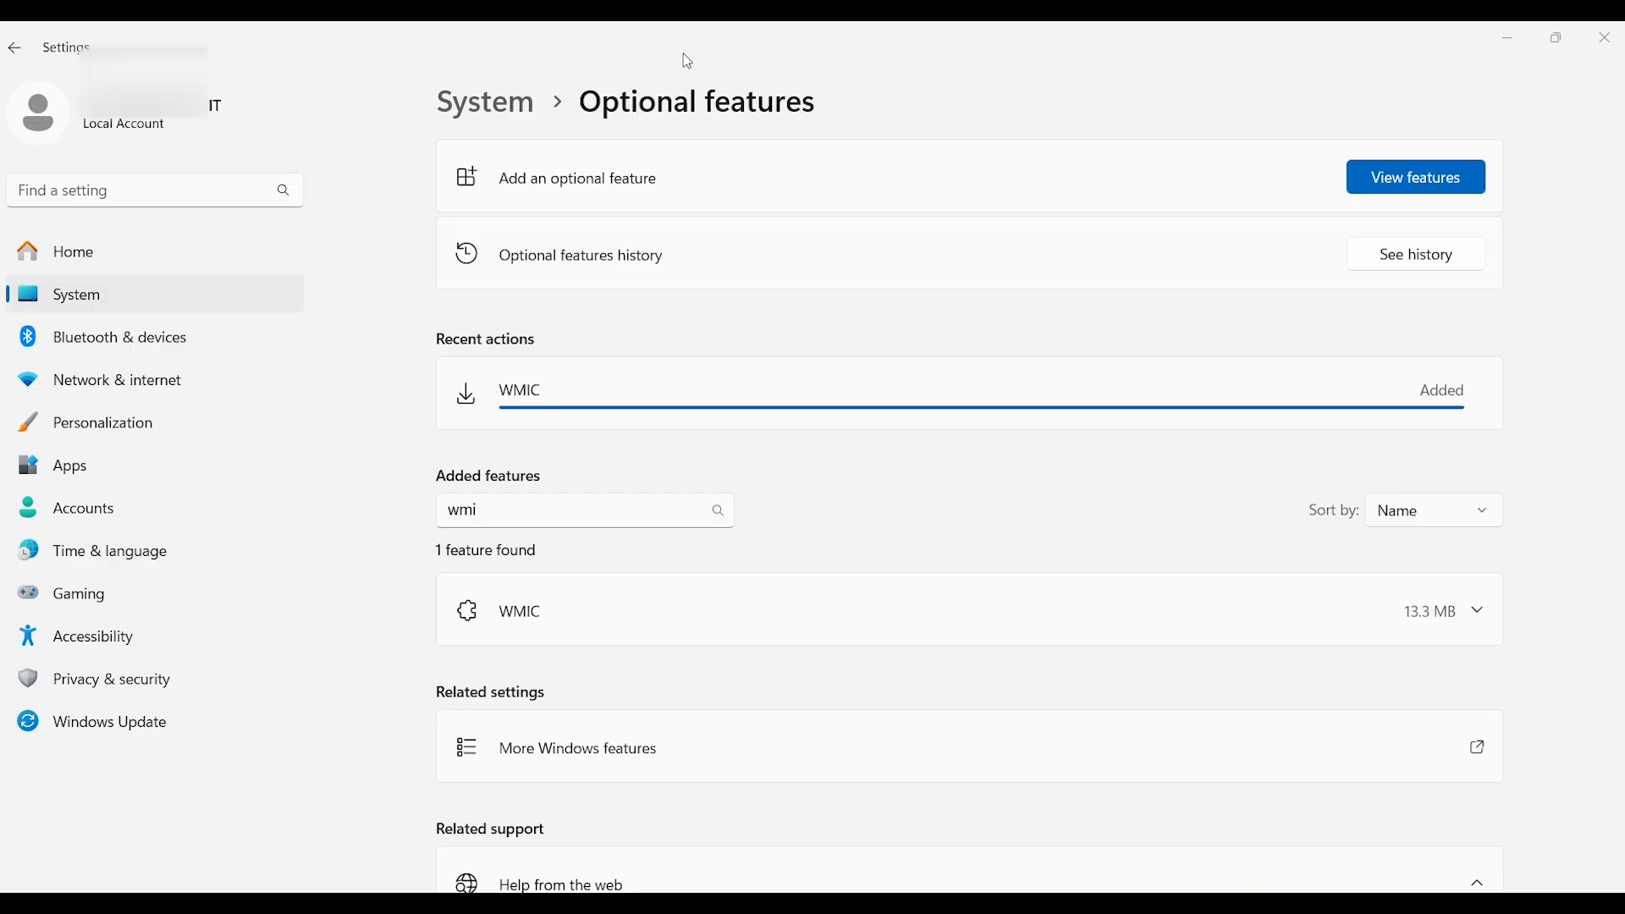
Step: Restore Command Prompt and rerun the wmic query, now returning the BIOS serial number
click(1476, 610)
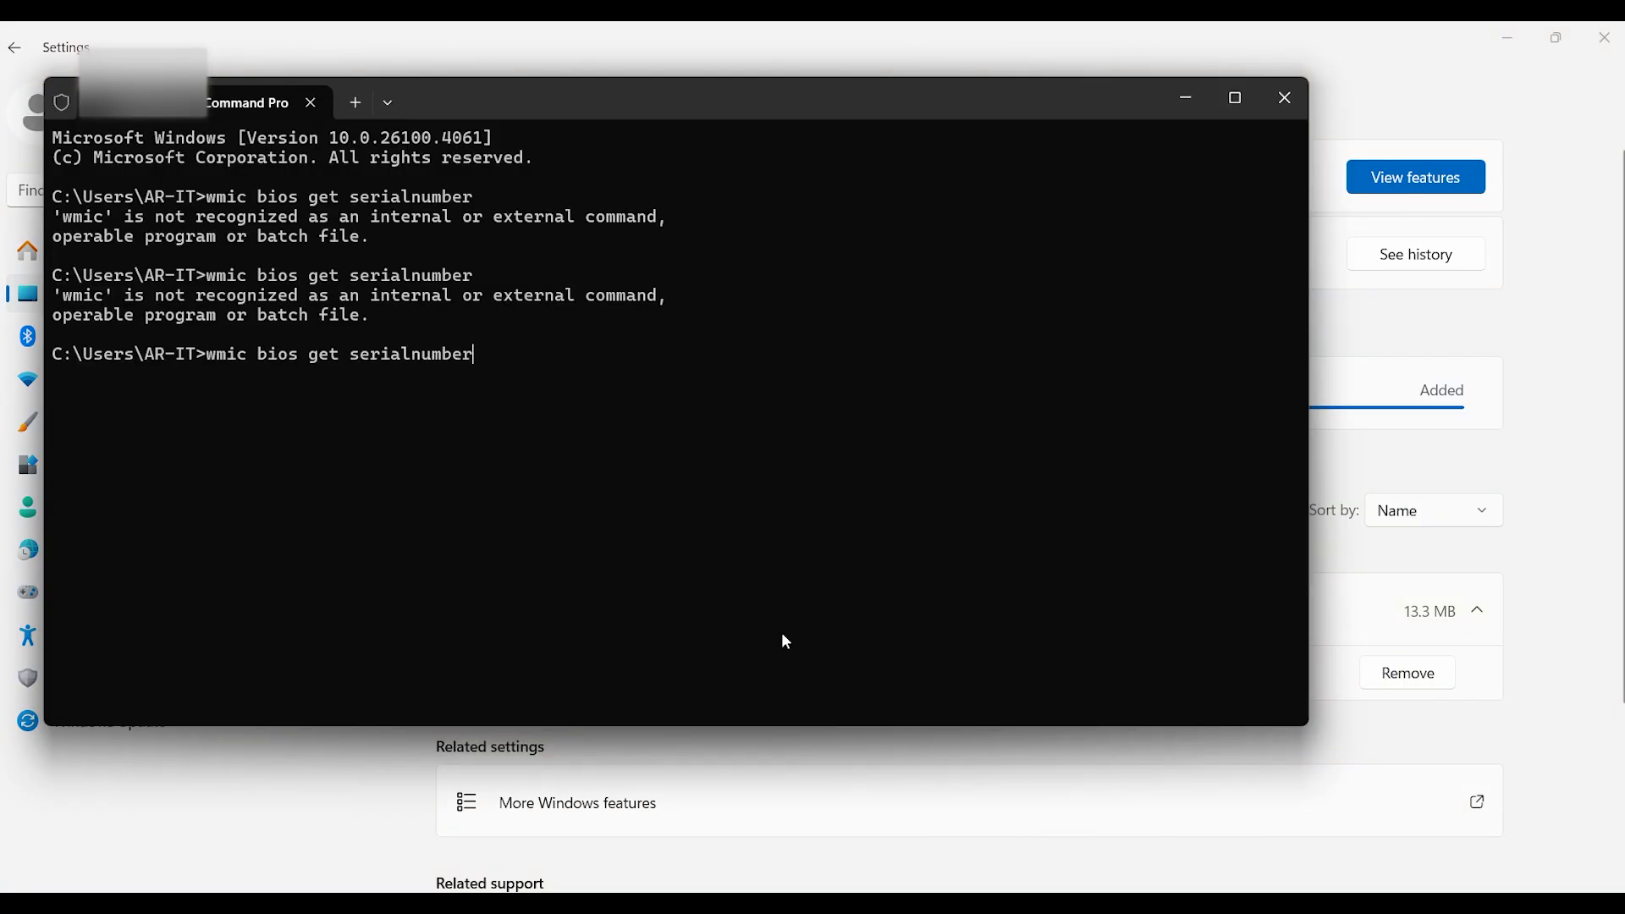
key(enter)
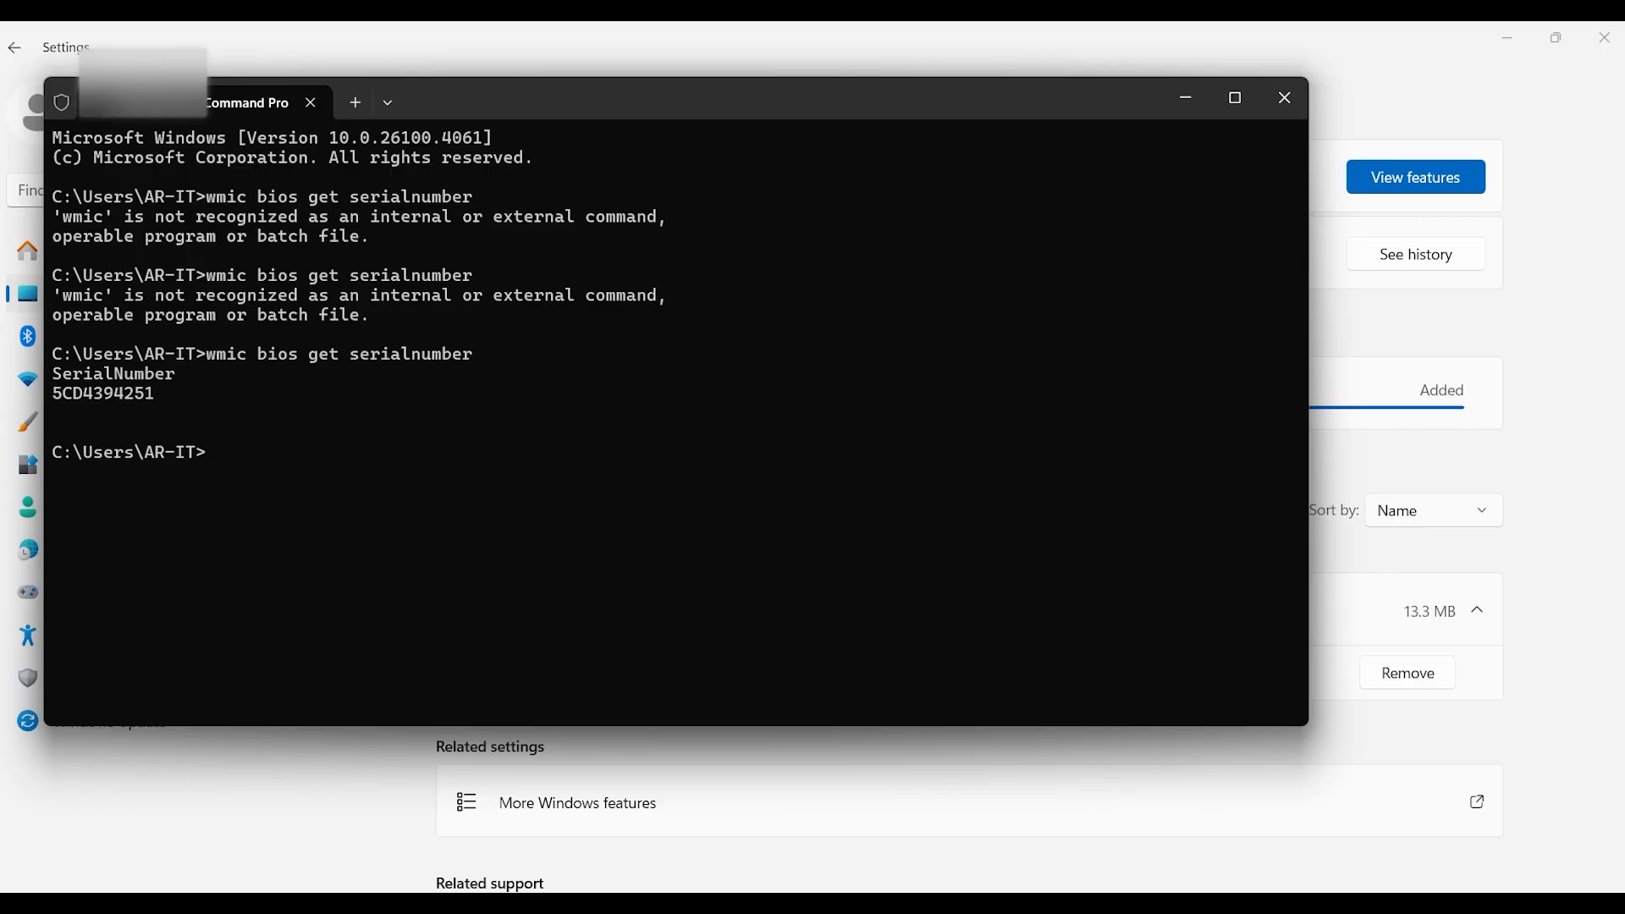